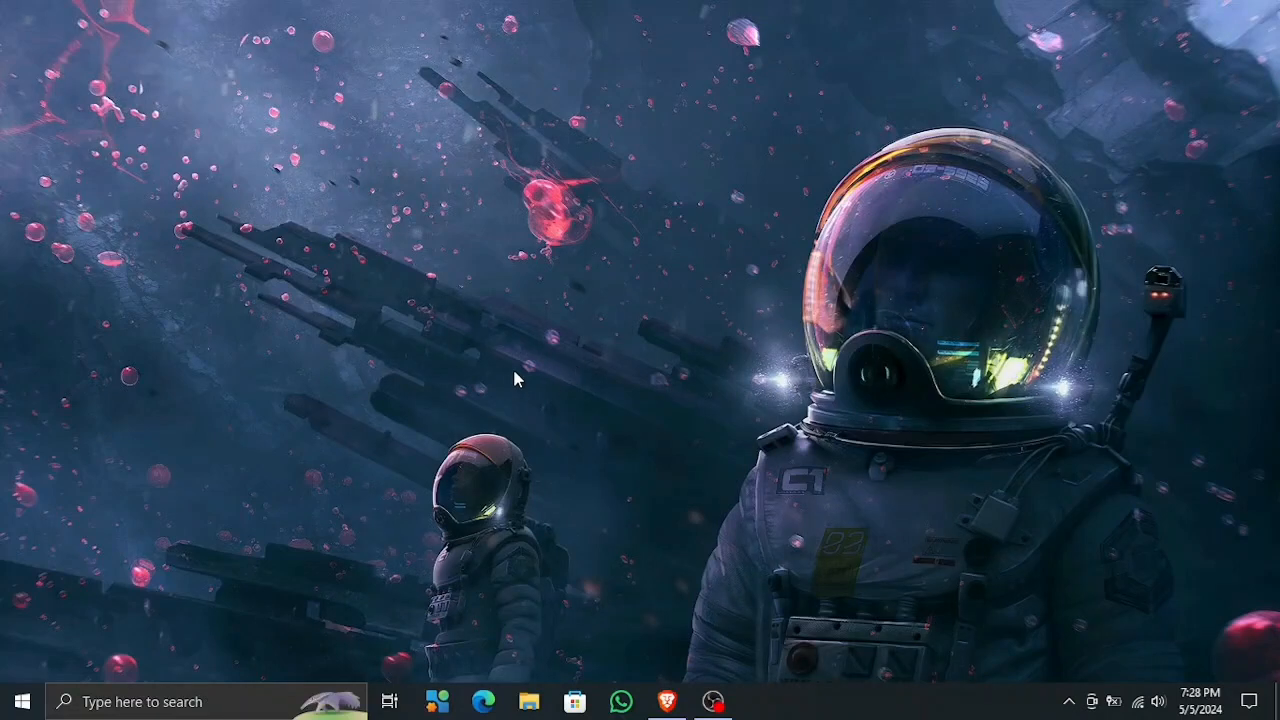
mouse_move(445, 390)
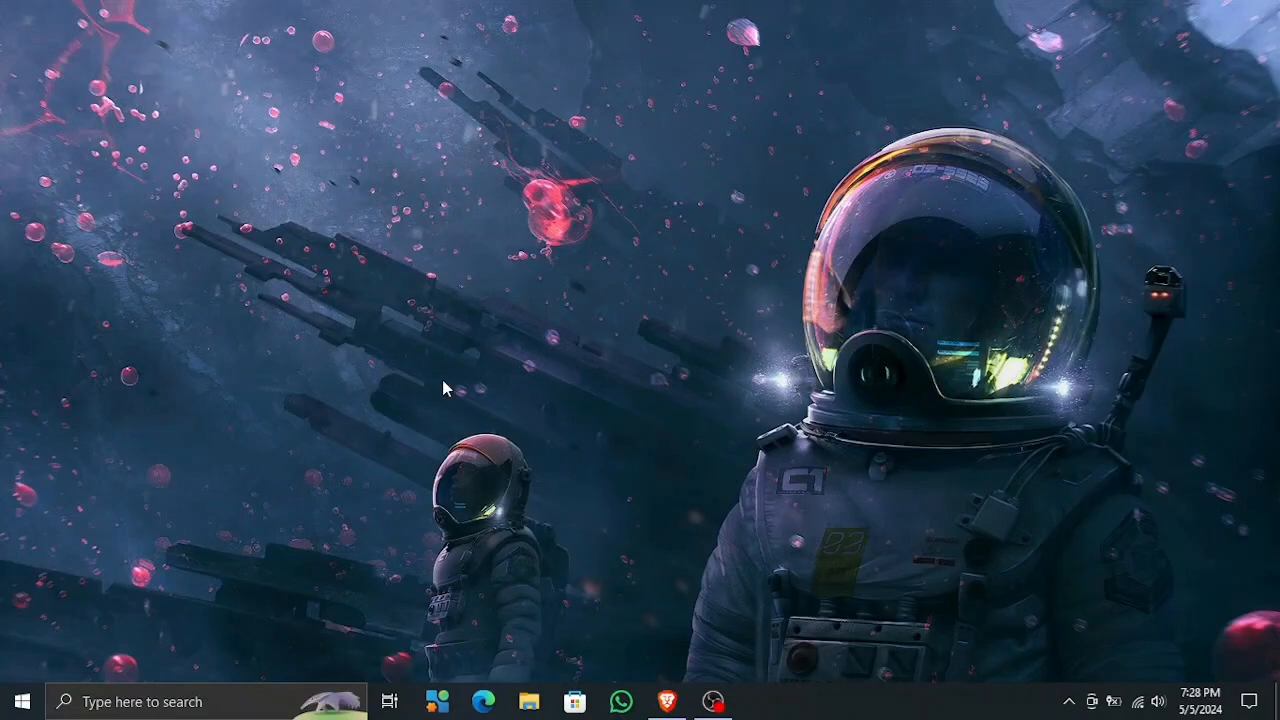
Step: Launch Windows PowerShell (Admin) from the Start button's right-click menu
right_click(20, 701)
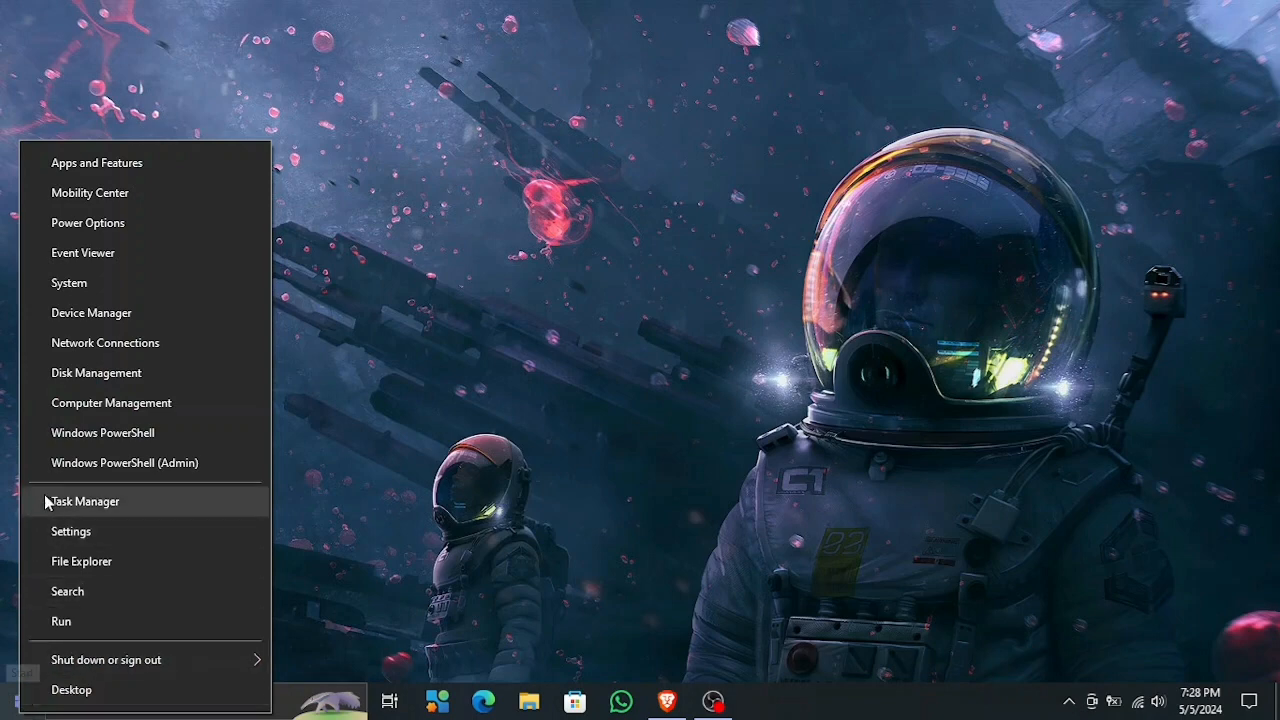
click(450, 476)
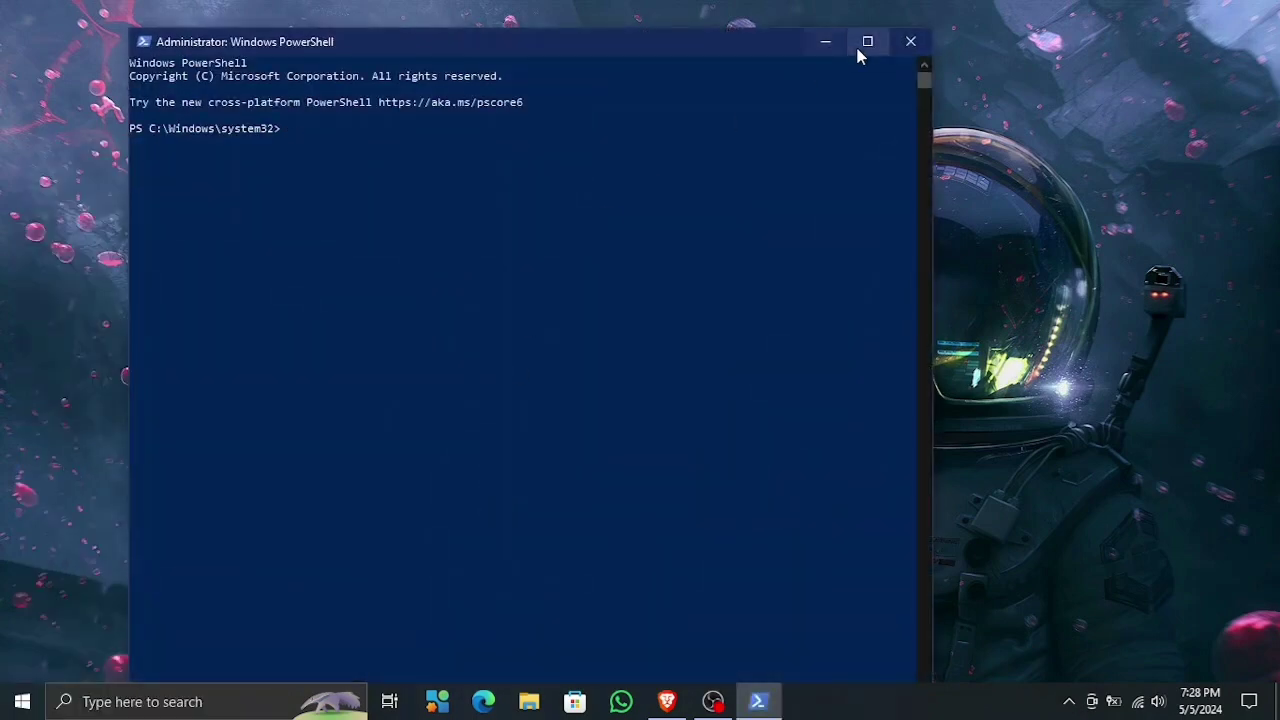
Step: Maximize PowerShell and run 'winget upgrade', listing eight upgradable packages
click(867, 41)
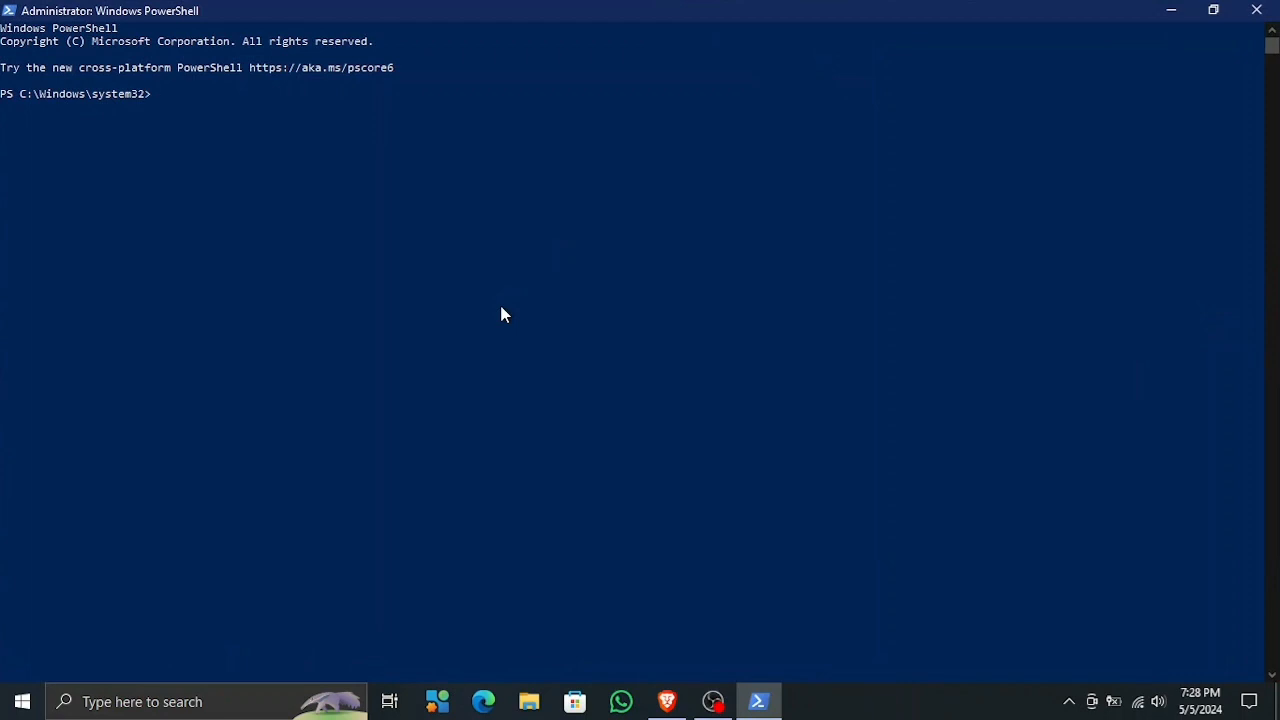
text(WIN)
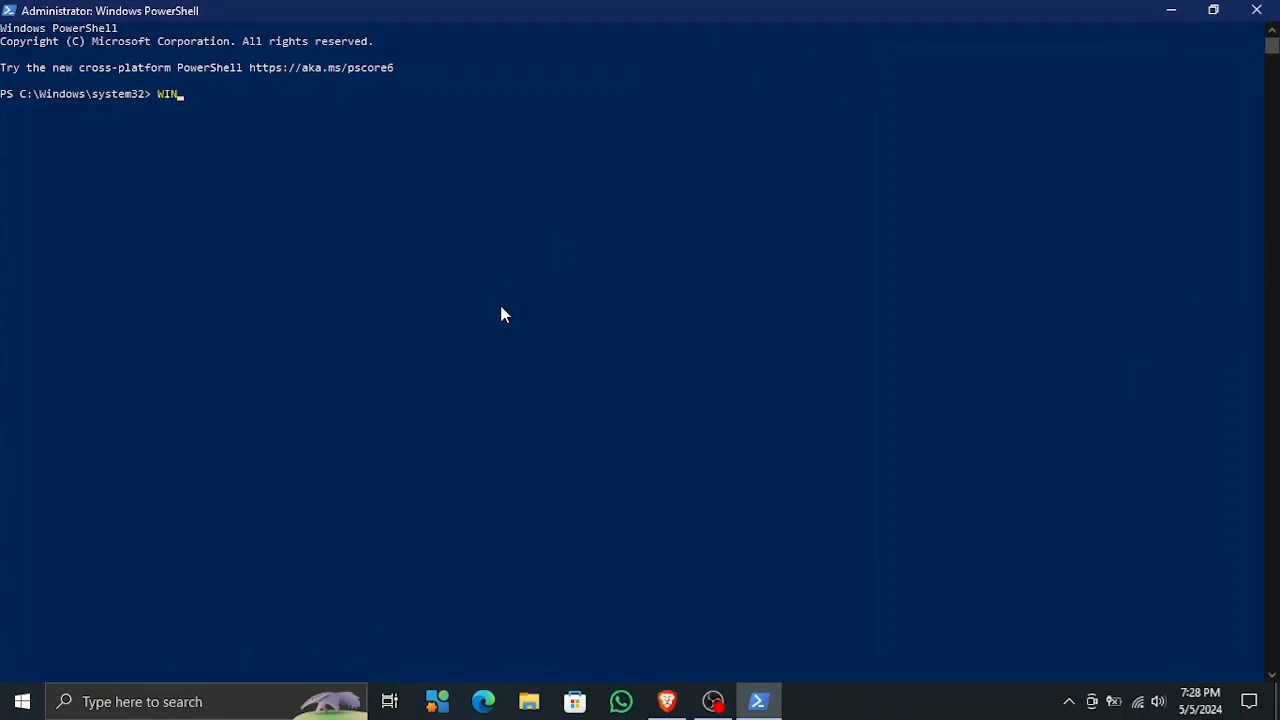
text(GET UP)
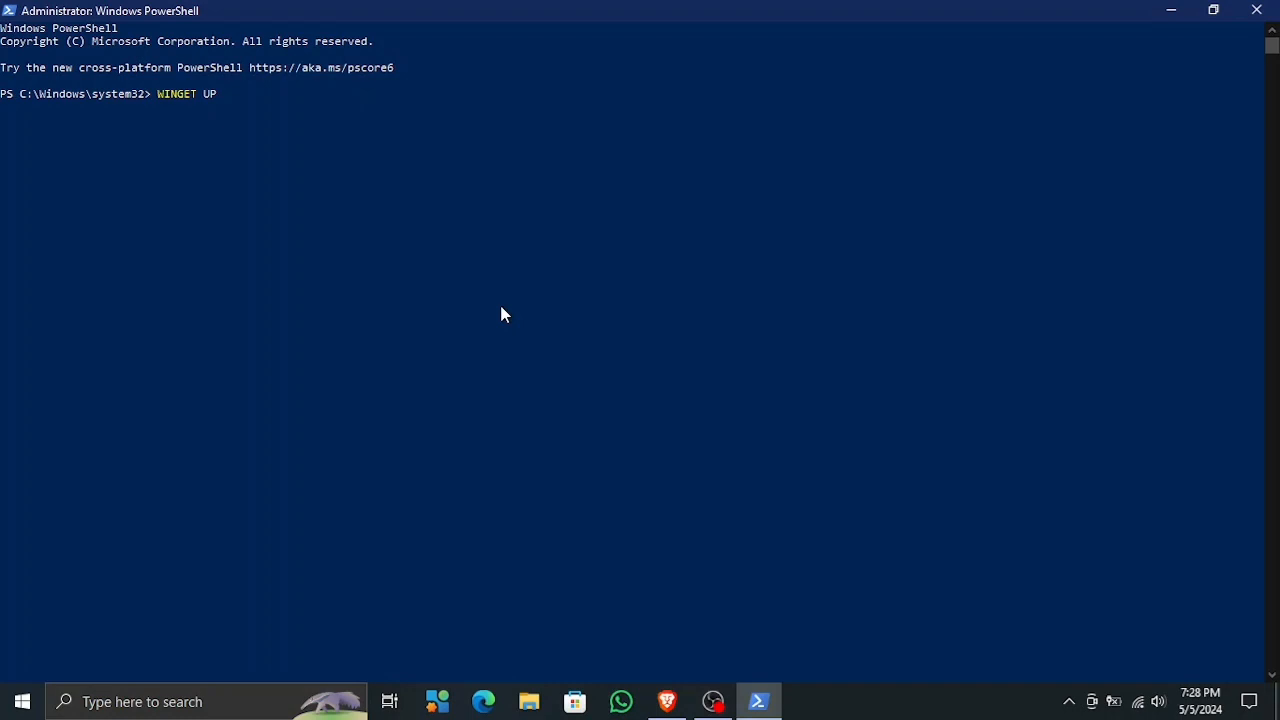
text(GRADE)
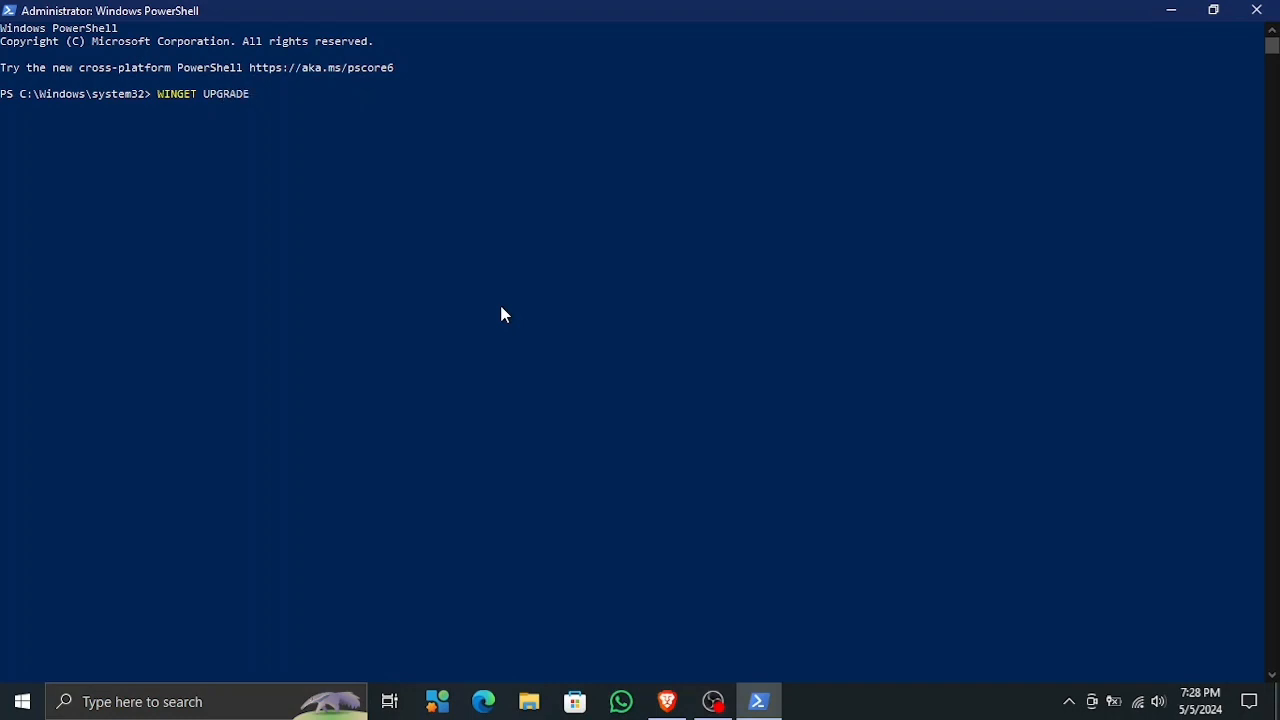
key(Return)
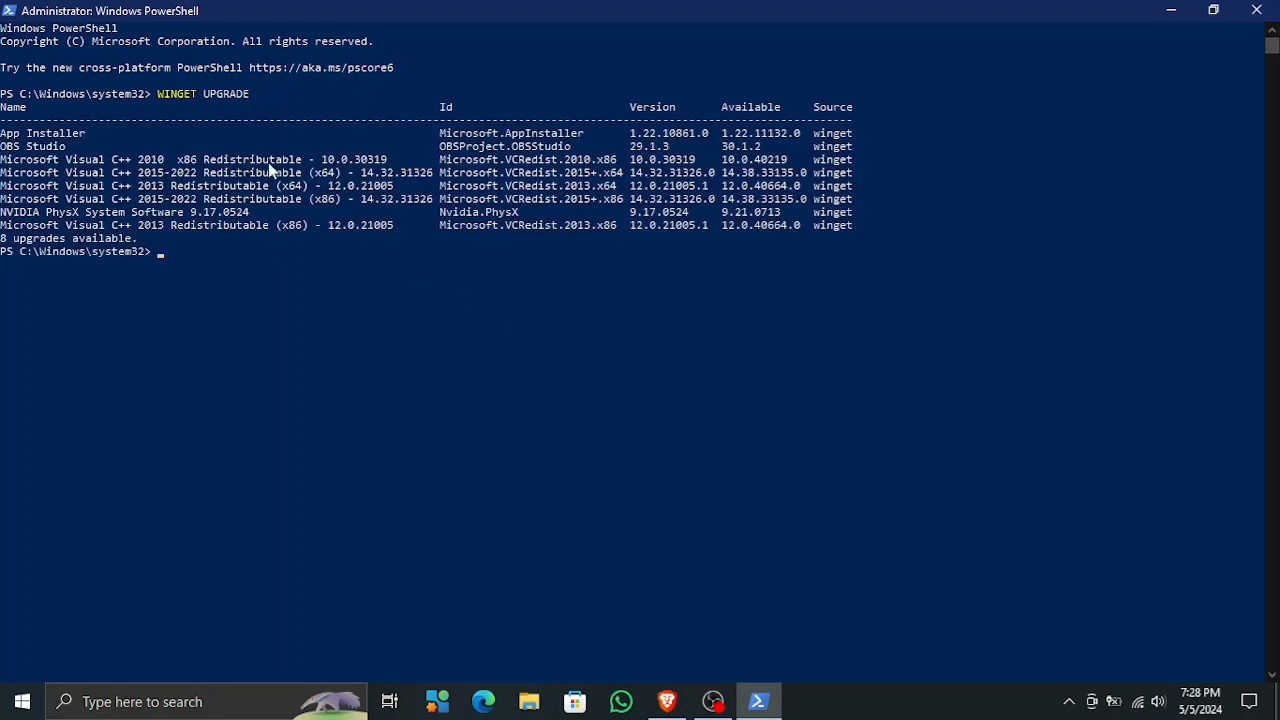
mouse_move(527, 238)
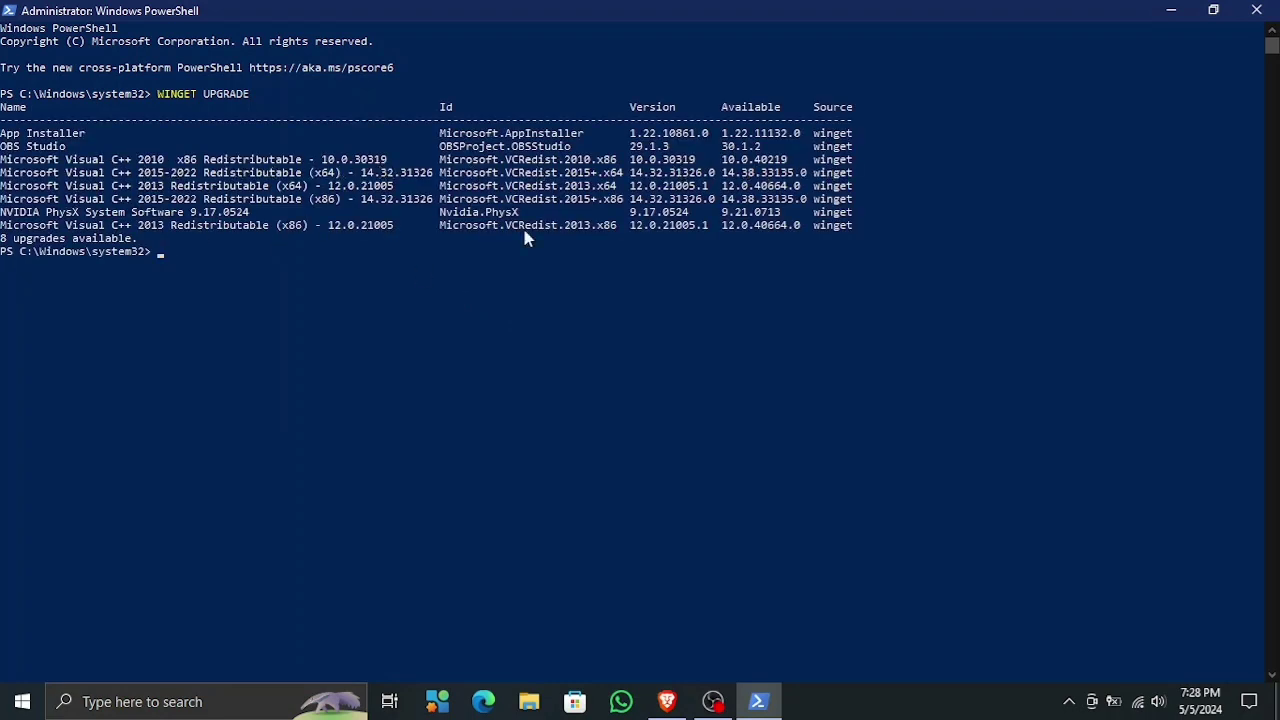
mouse_move(180, 318)
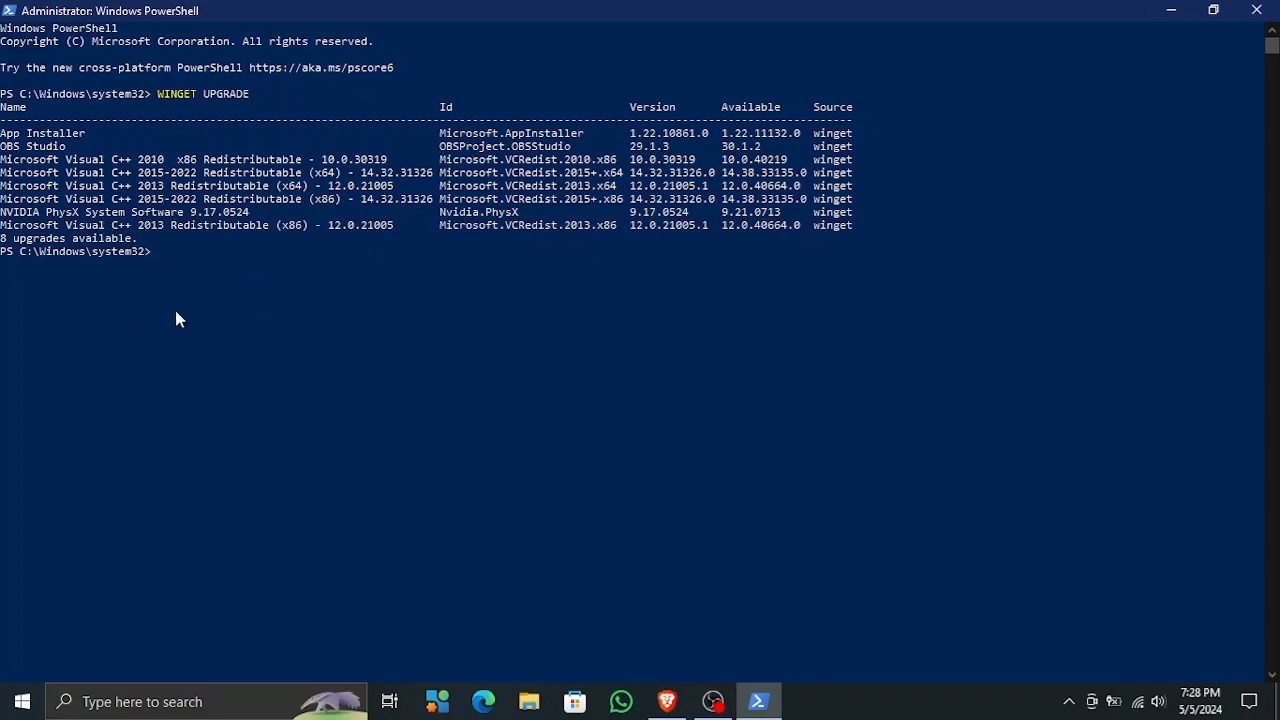
mouse_move(145, 225)
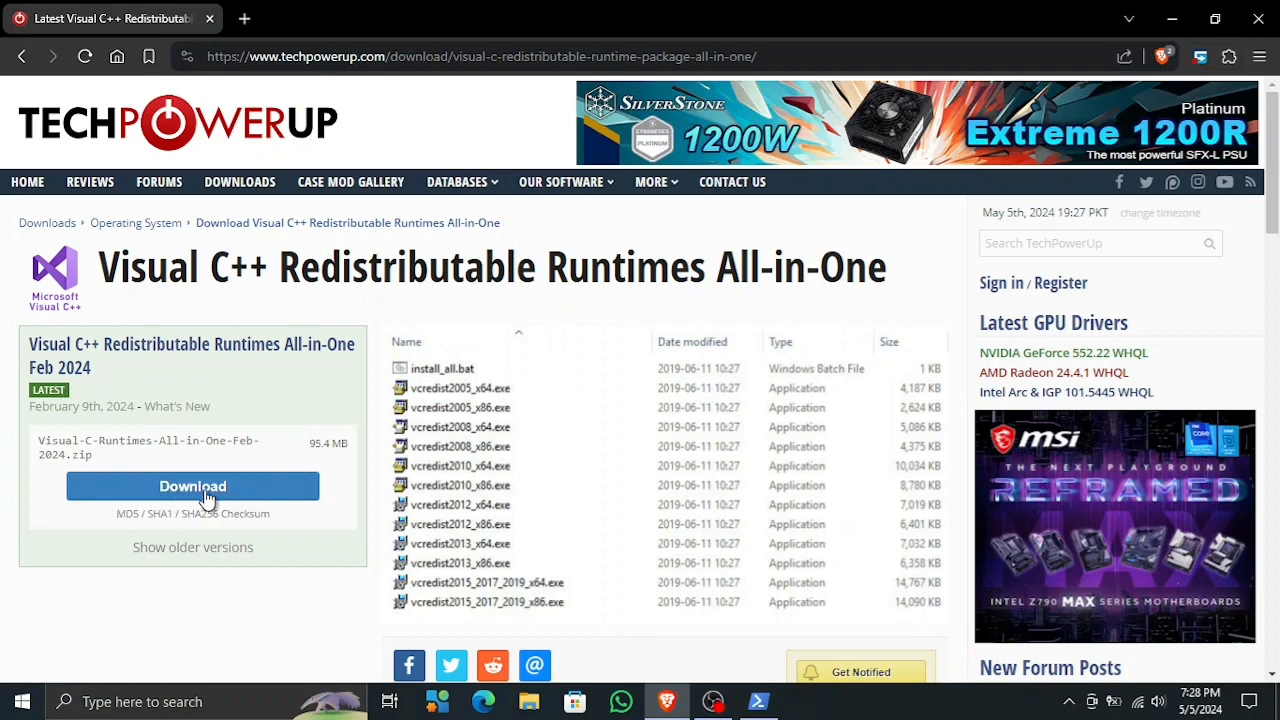
Step: Start the 95.4 MB All-in-One runtimes zip download and check its progress in the downloads panel
click(192, 486)
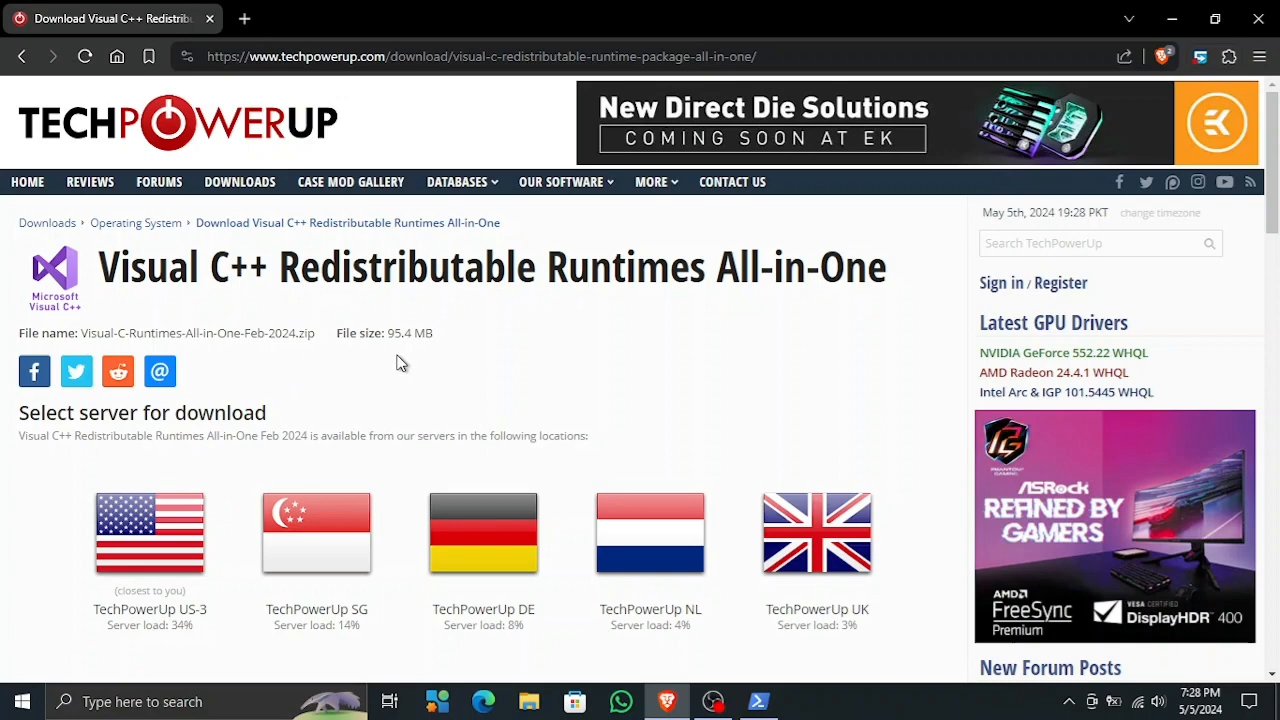
scroll(down, 3)
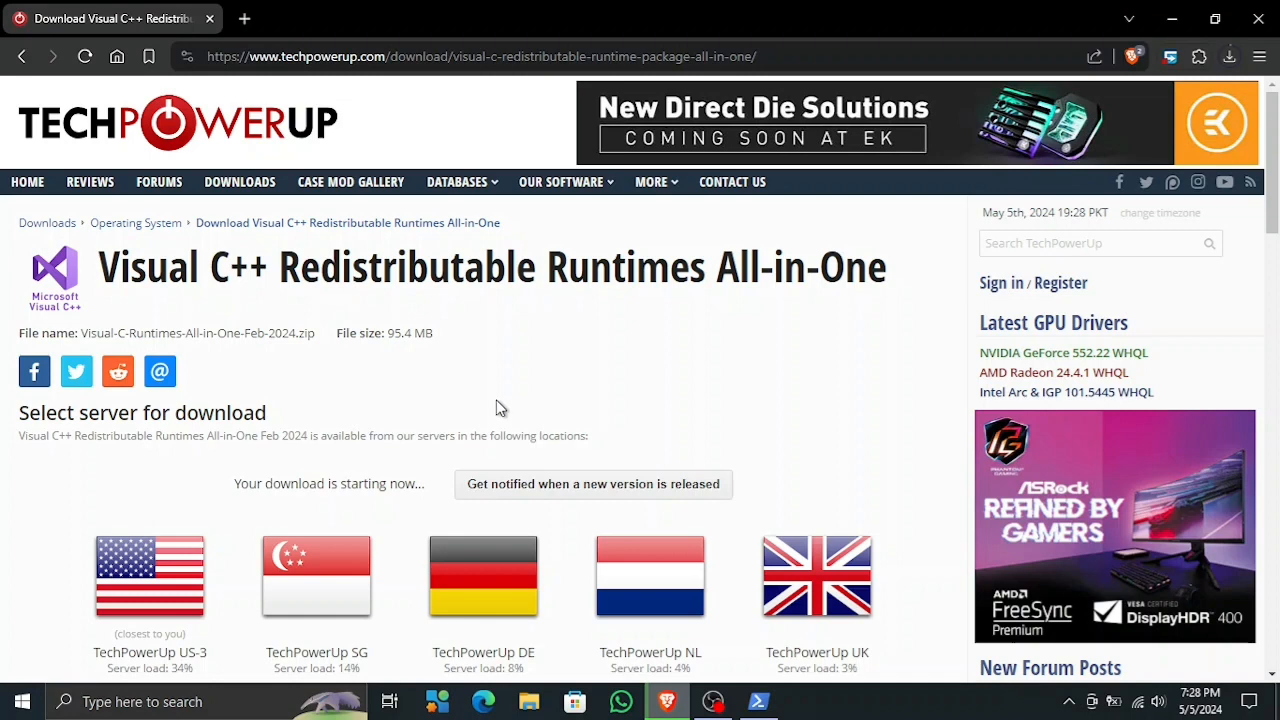
mouse_move(1210, 50)
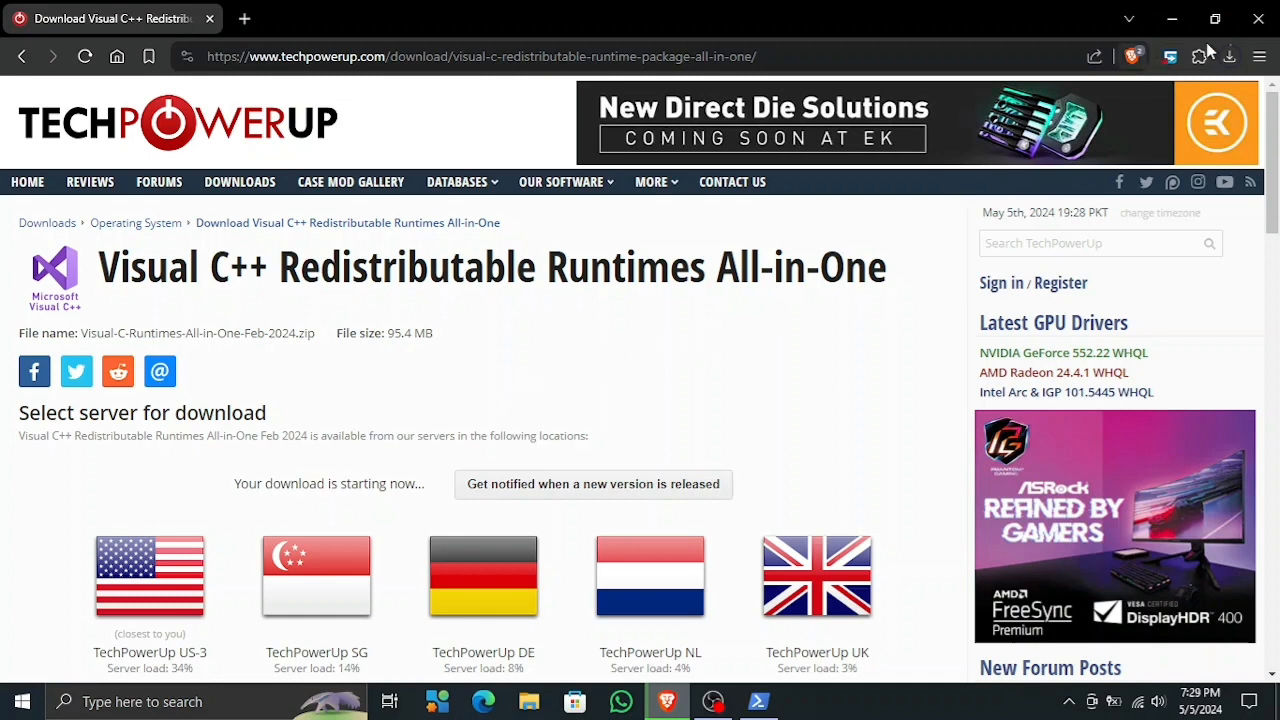
click(1230, 56)
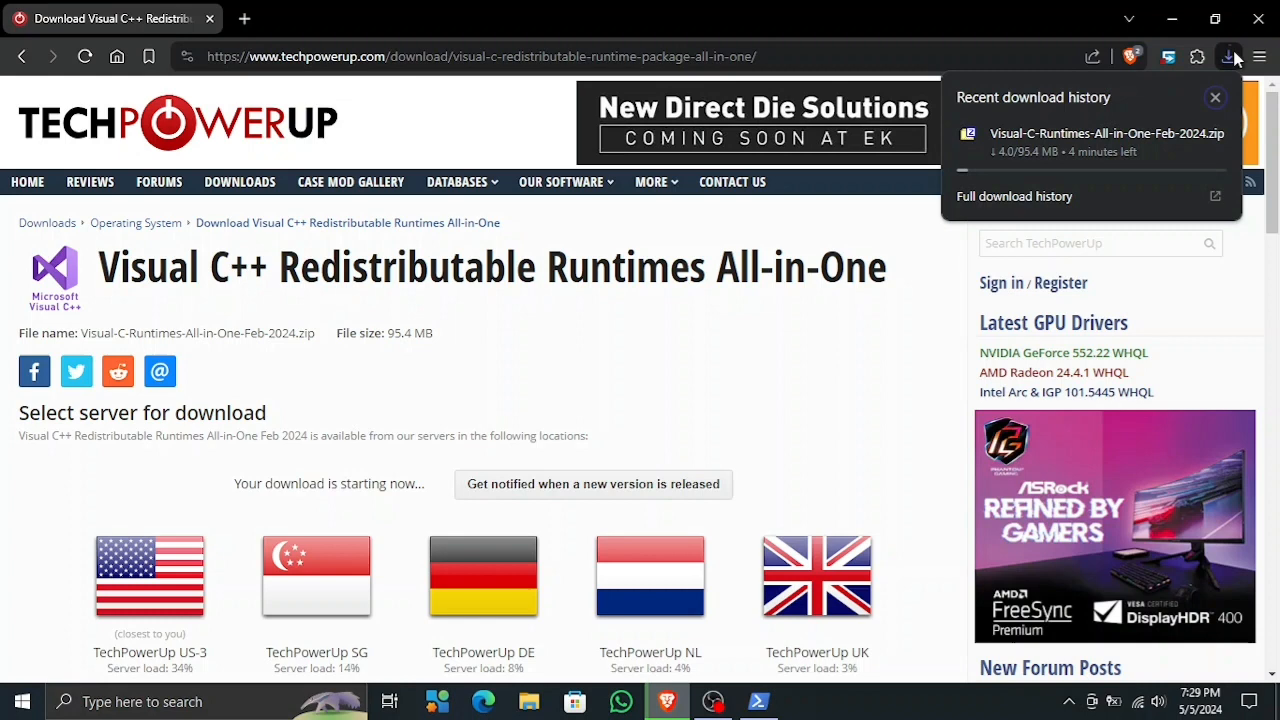
mouse_move(920, 213)
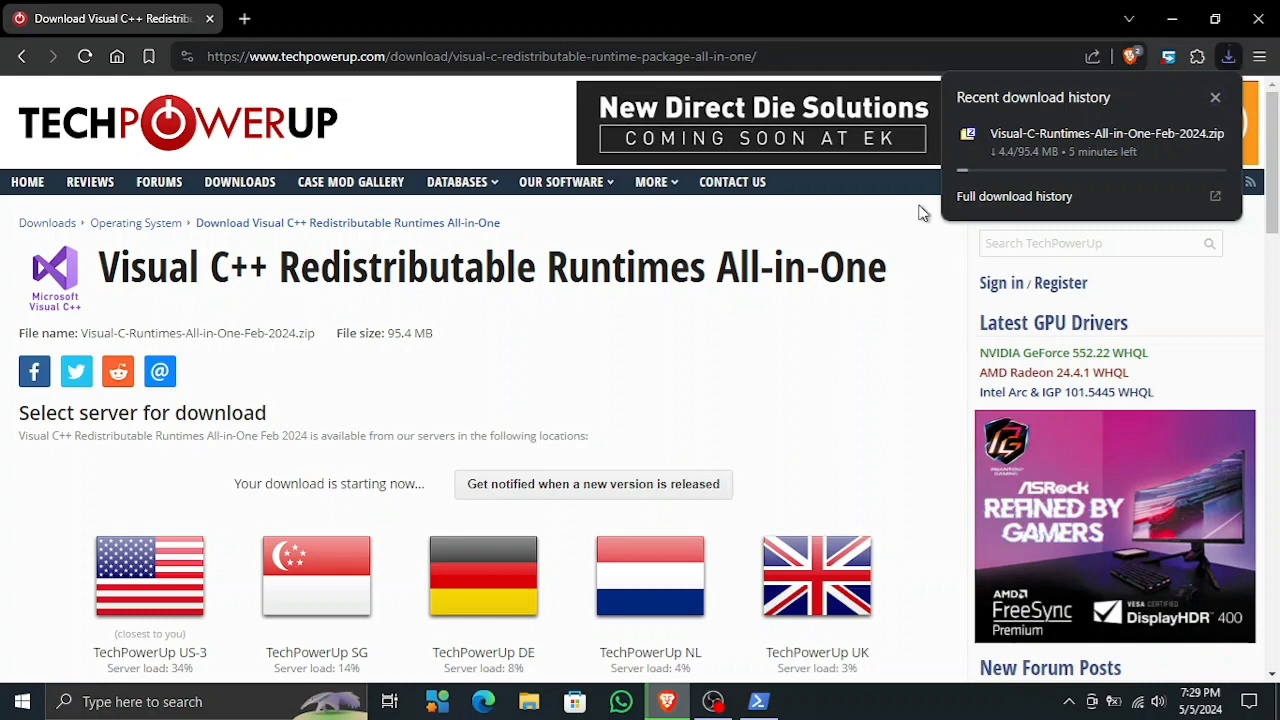
mouse_move(1058, 267)
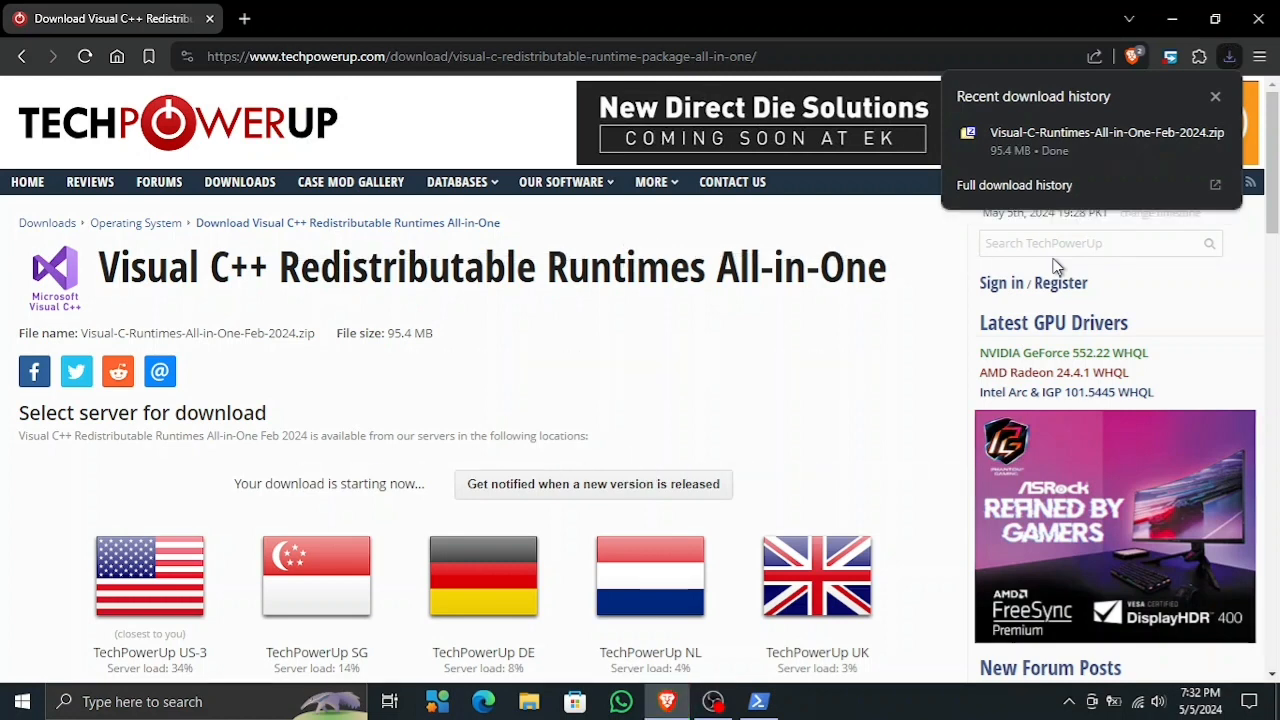
mouse_move(1120, 140)
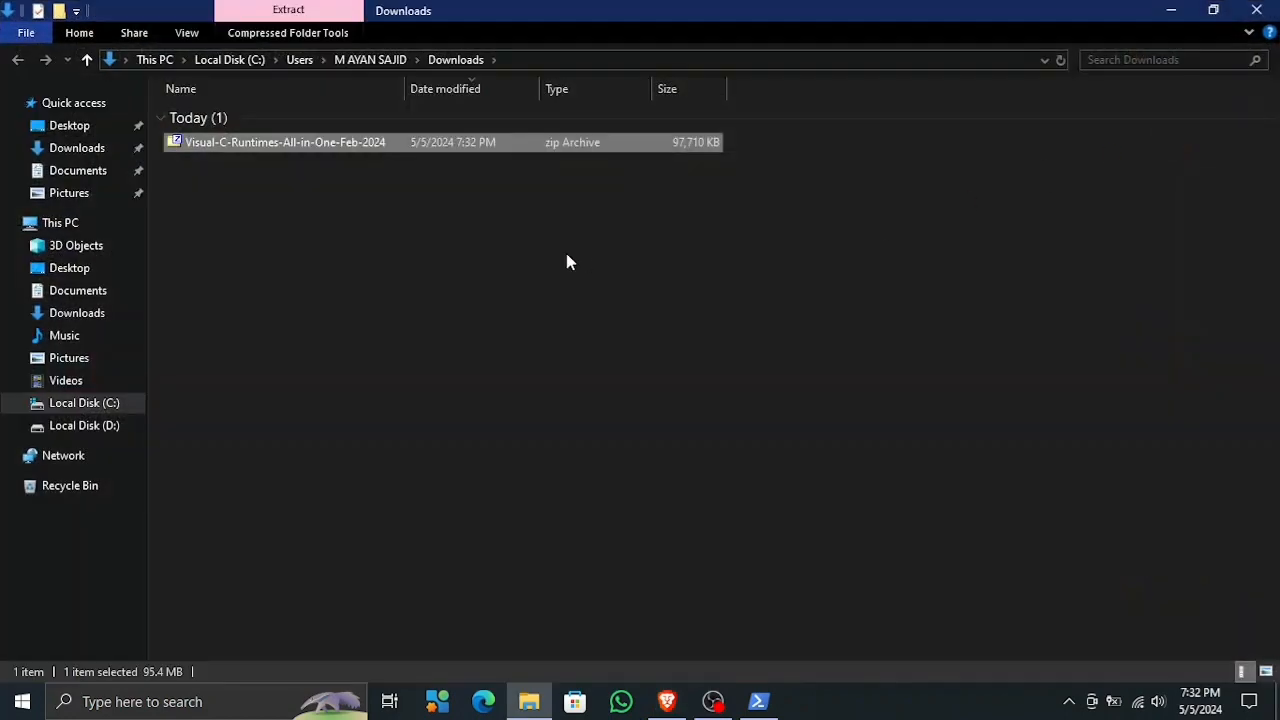
Step: Extract the runtimes zip in Downloads and open the extracted folder
right_click(285, 142)
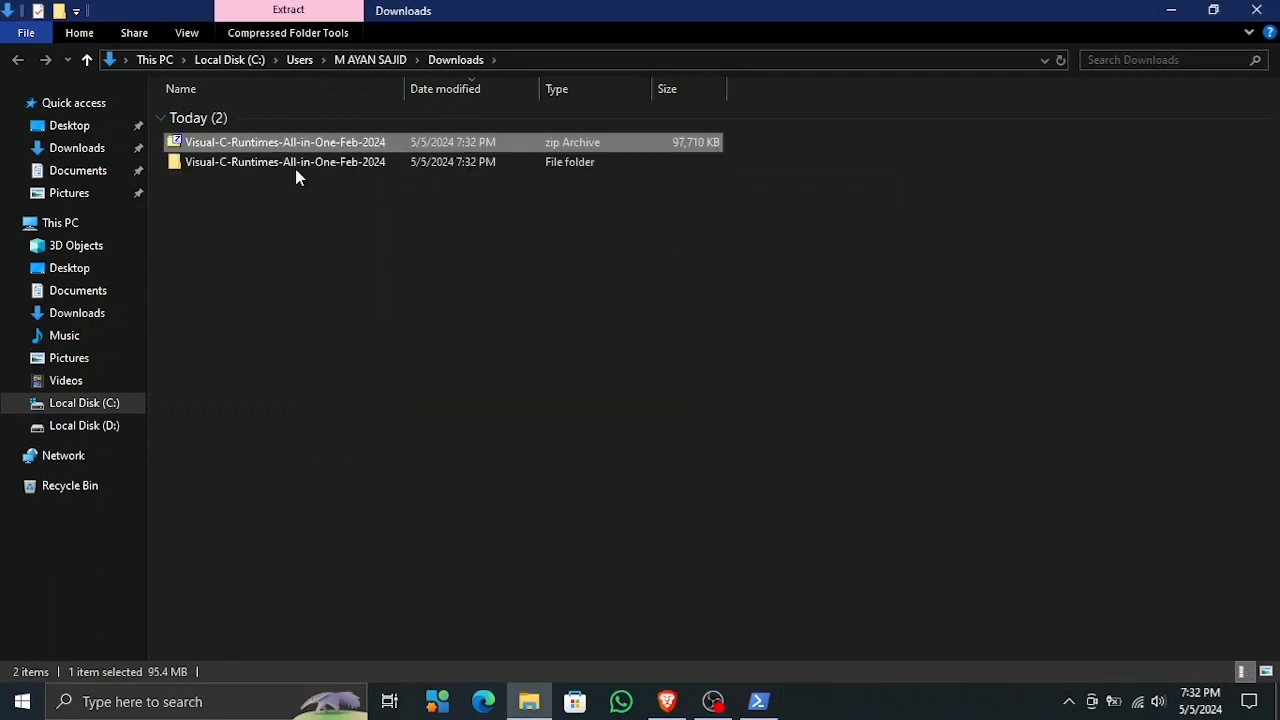
double_click(285, 161)
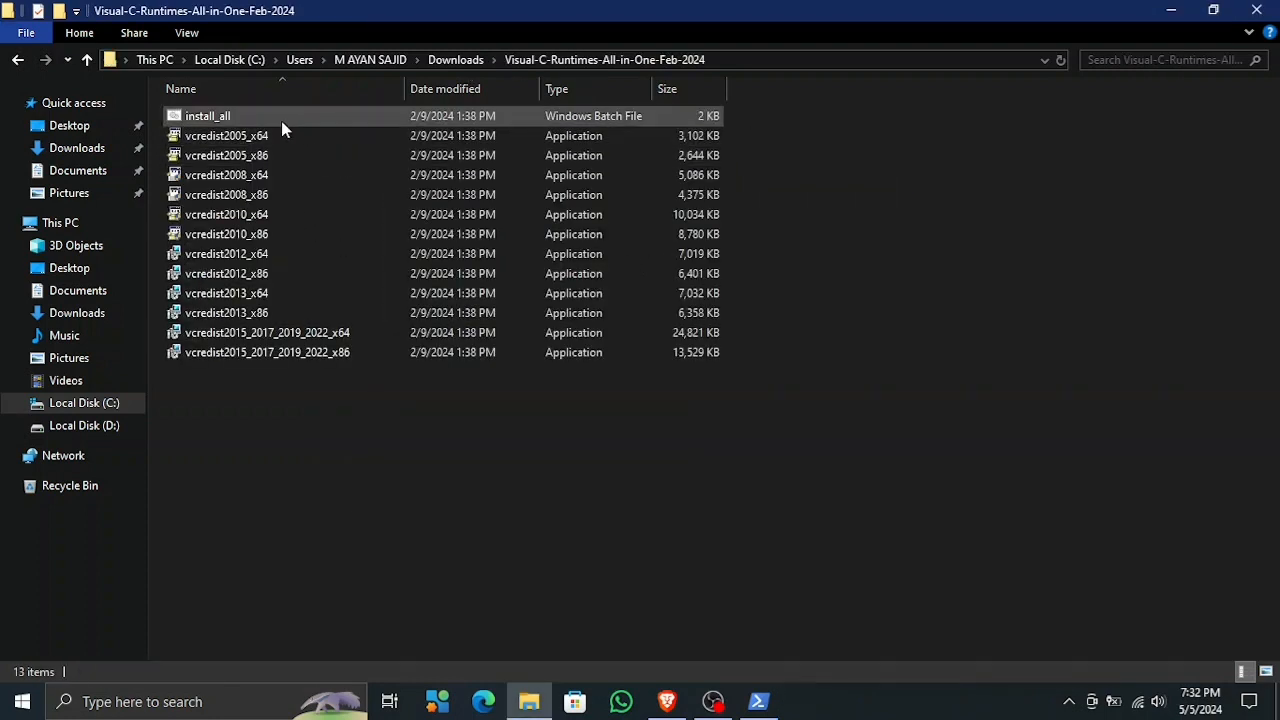
mouse_move(207, 116)
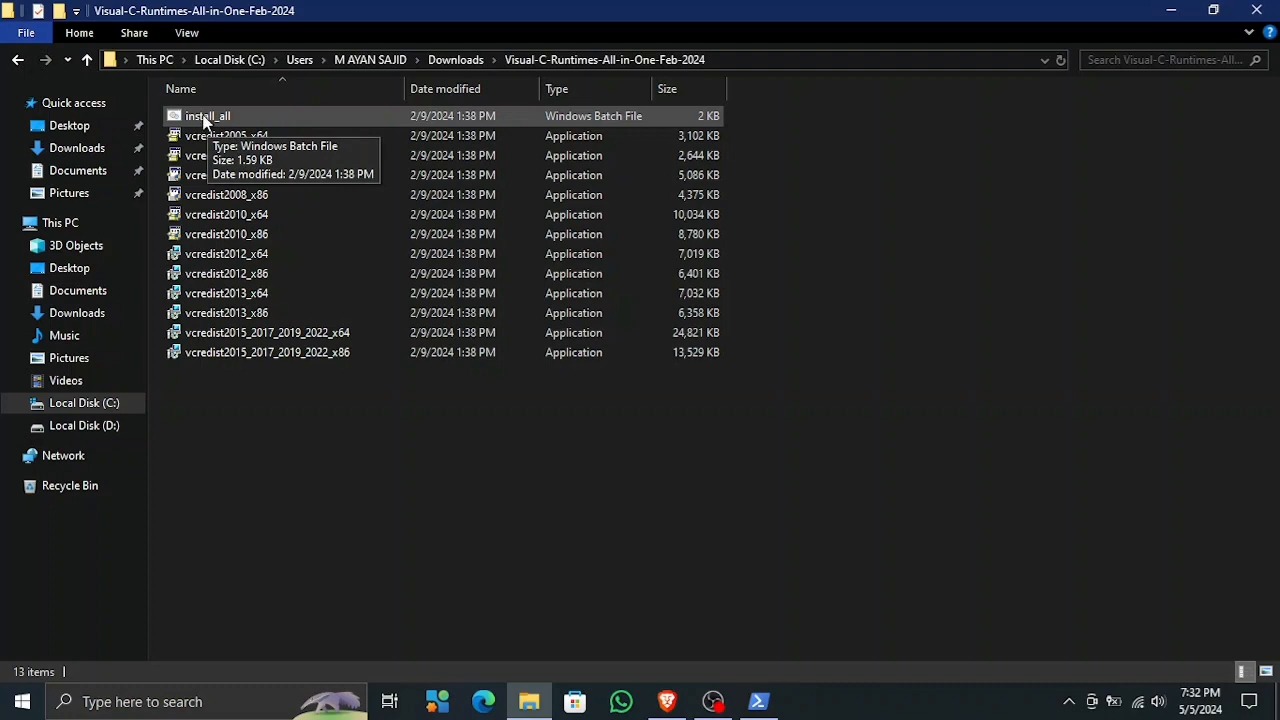
Step: Run install_all from Visual-C-Runtimes-All-in-One-Feb-2024, then return to PowerShell
right_click(207, 116)
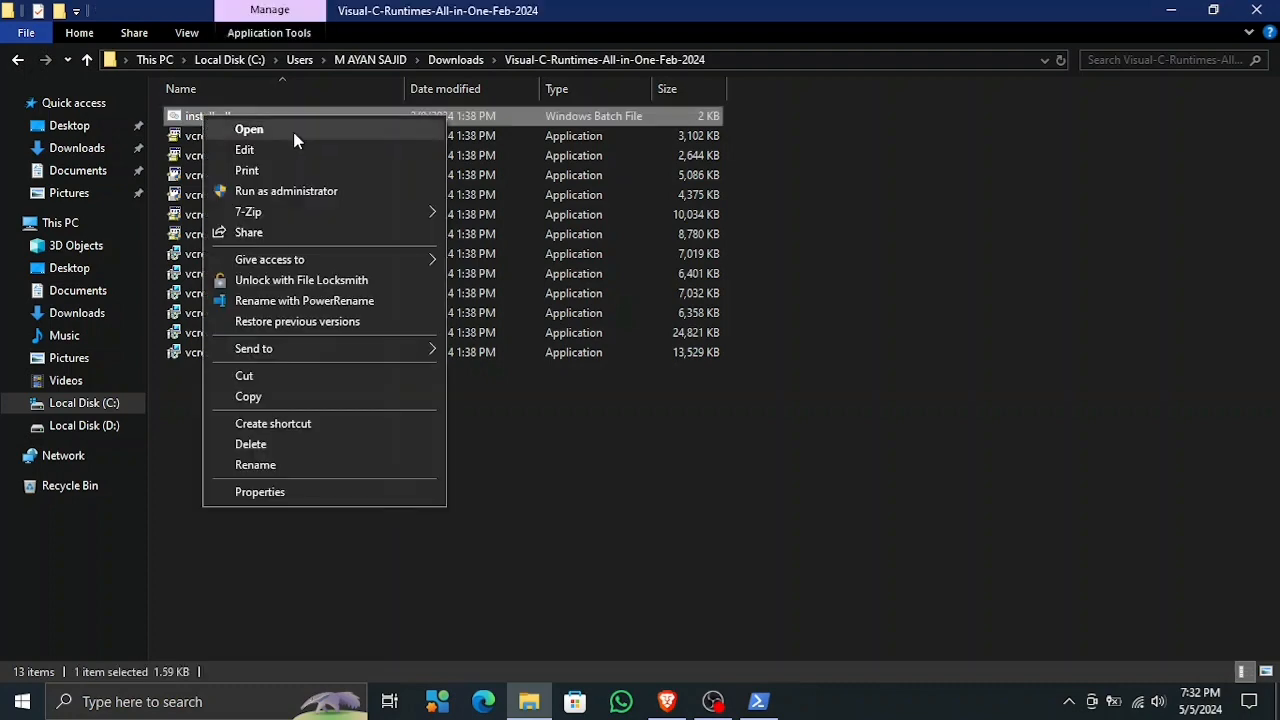
click(520, 478)
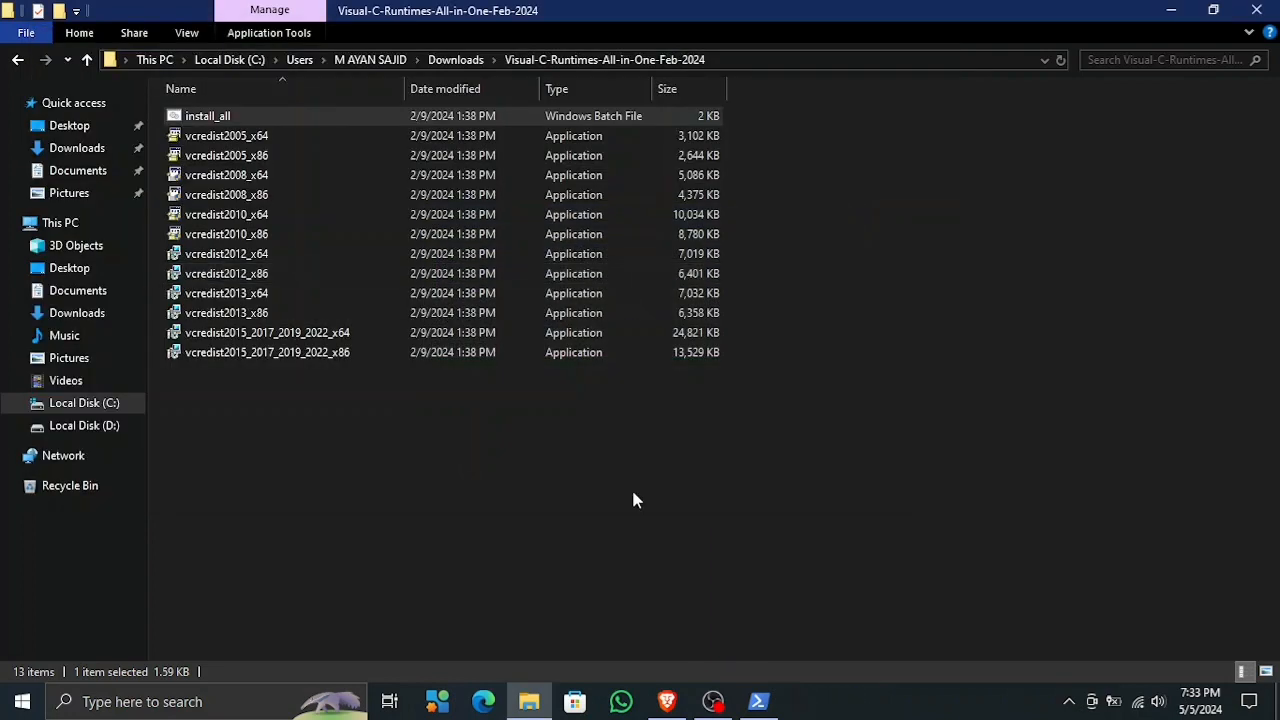
click(648, 500)
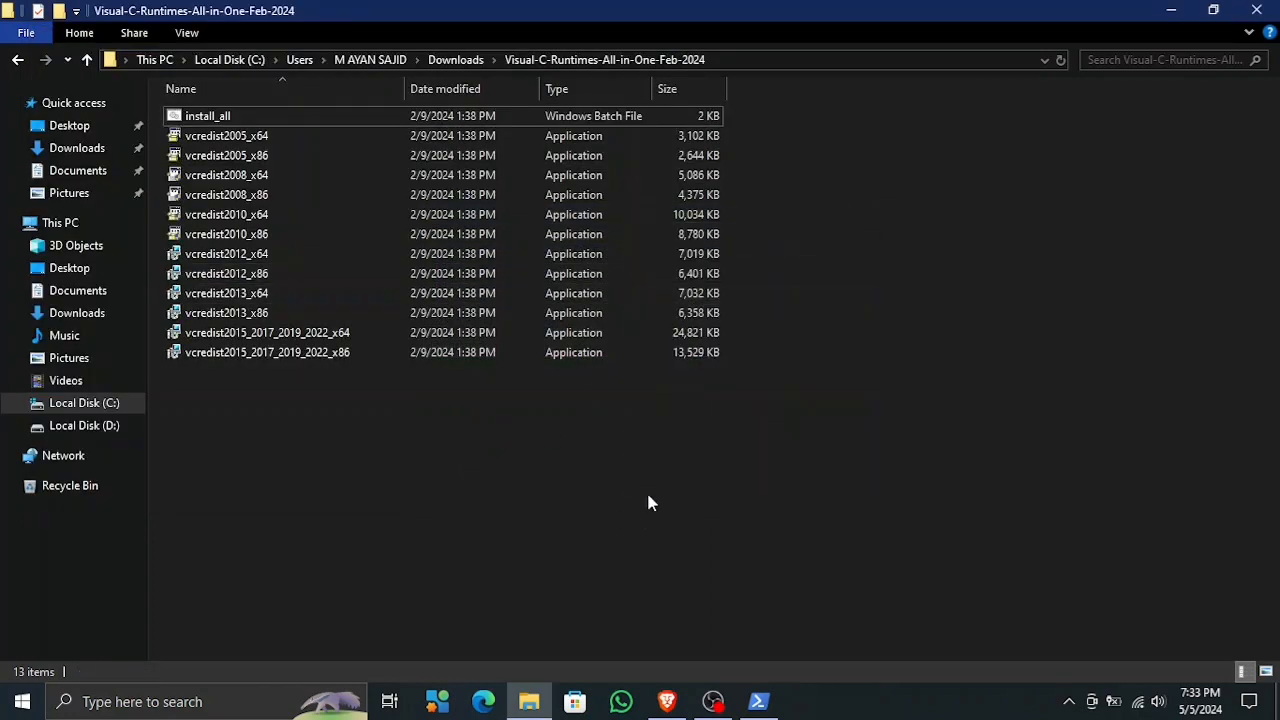
mouse_move(758, 701)
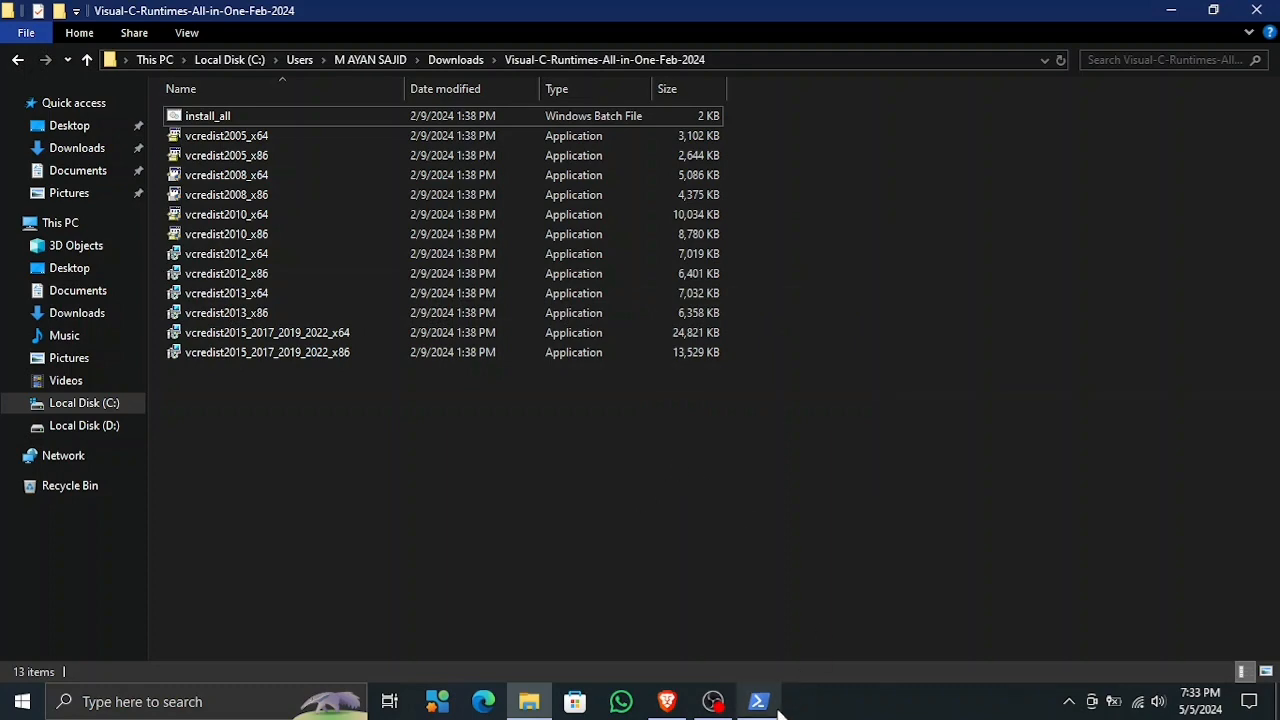
click(757, 701)
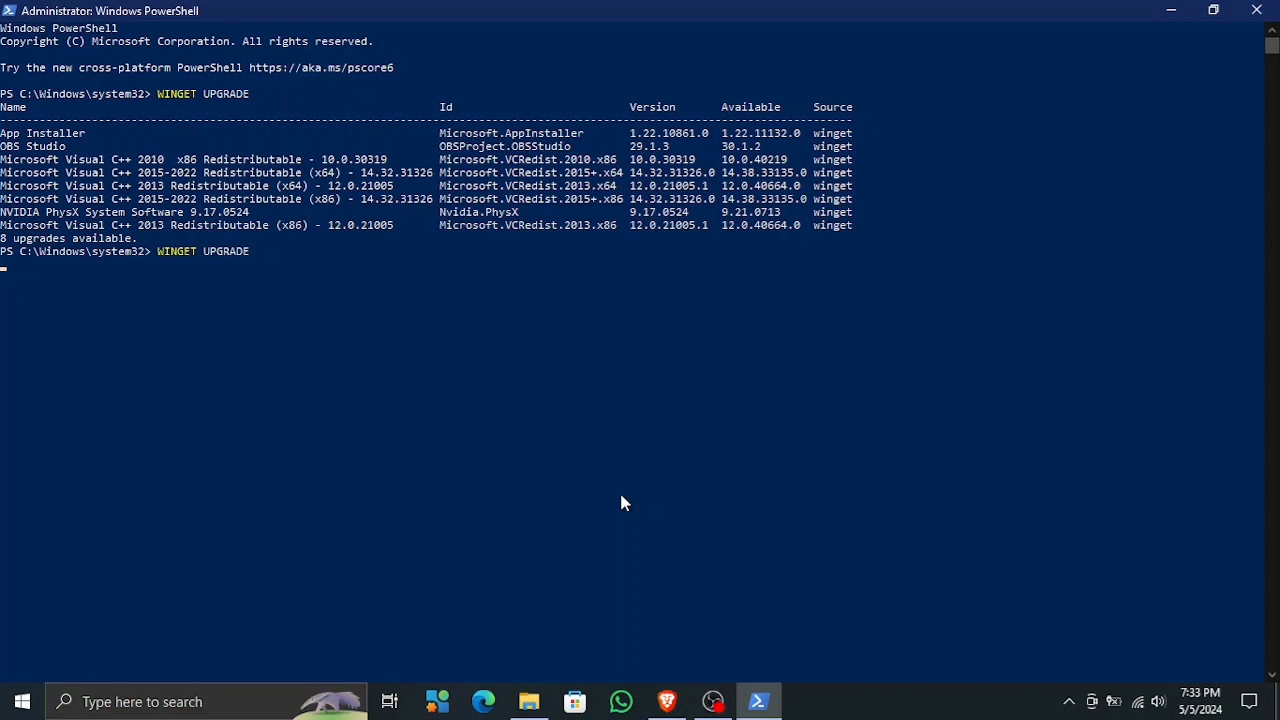
Step: Rerun 'winget upgrade', now showing five upgrades including 2013 x64 and x86
key(Return)
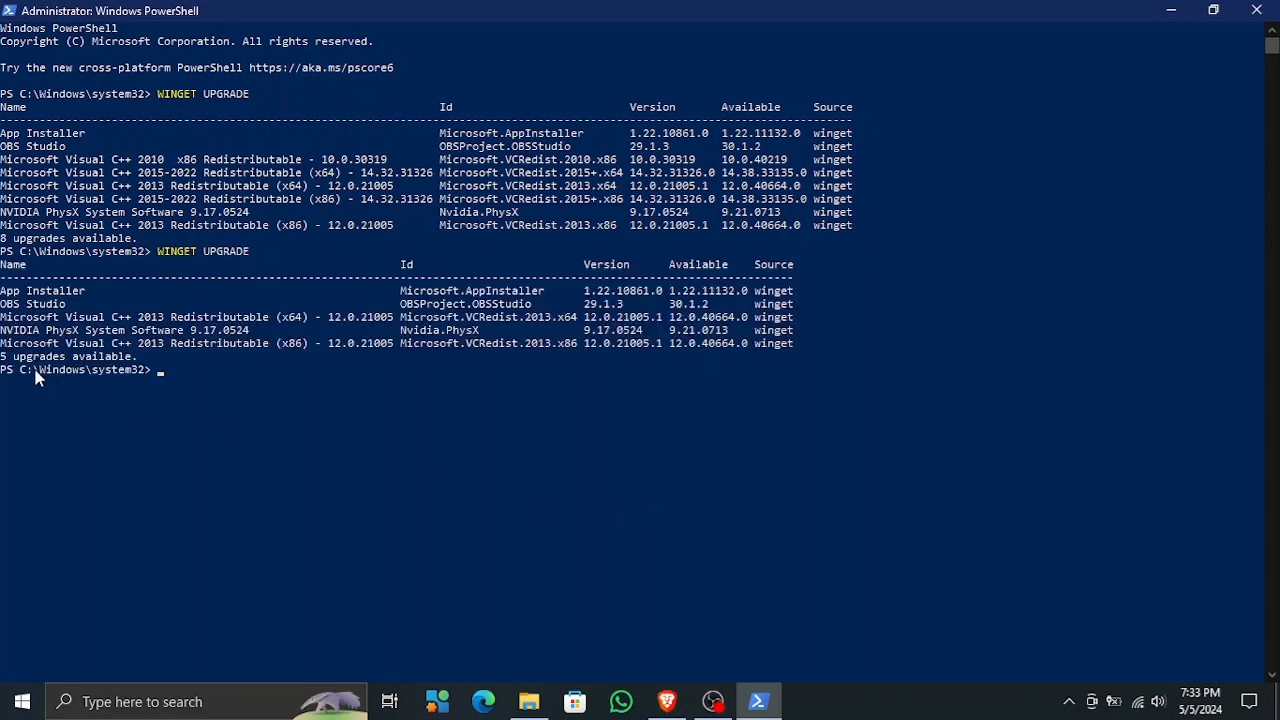
mouse_move(80, 330)
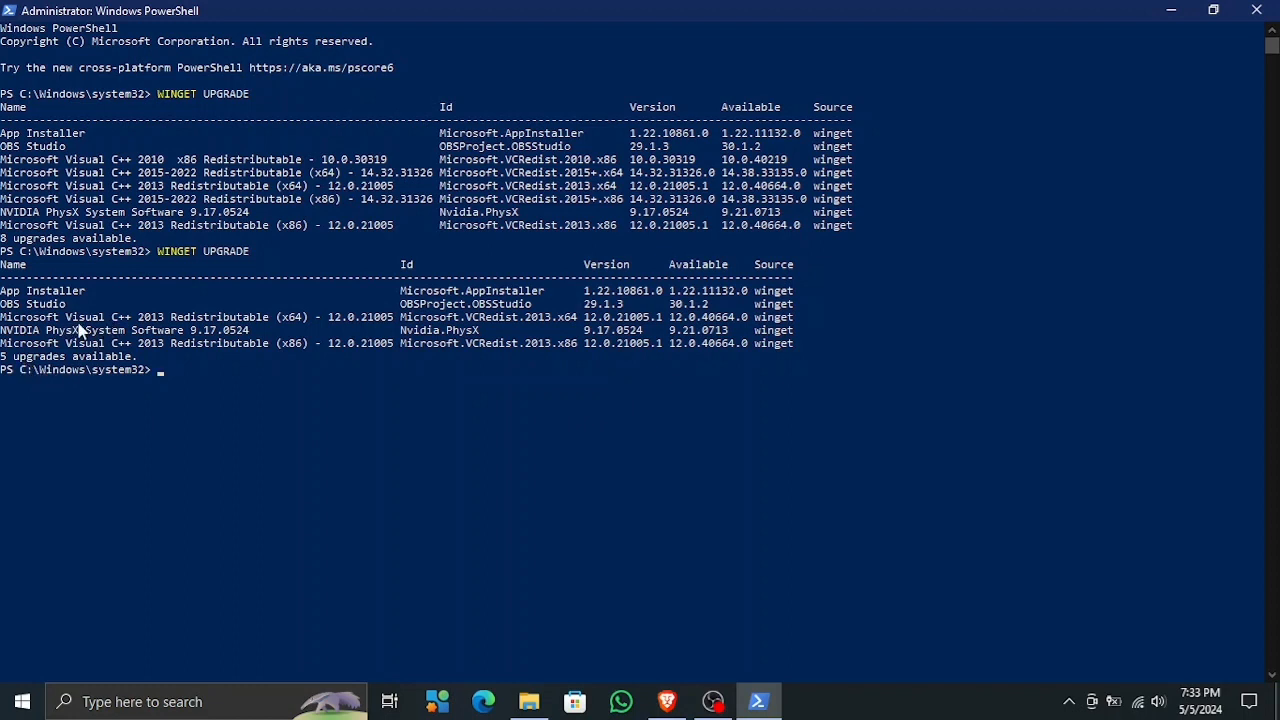
mouse_move(595, 332)
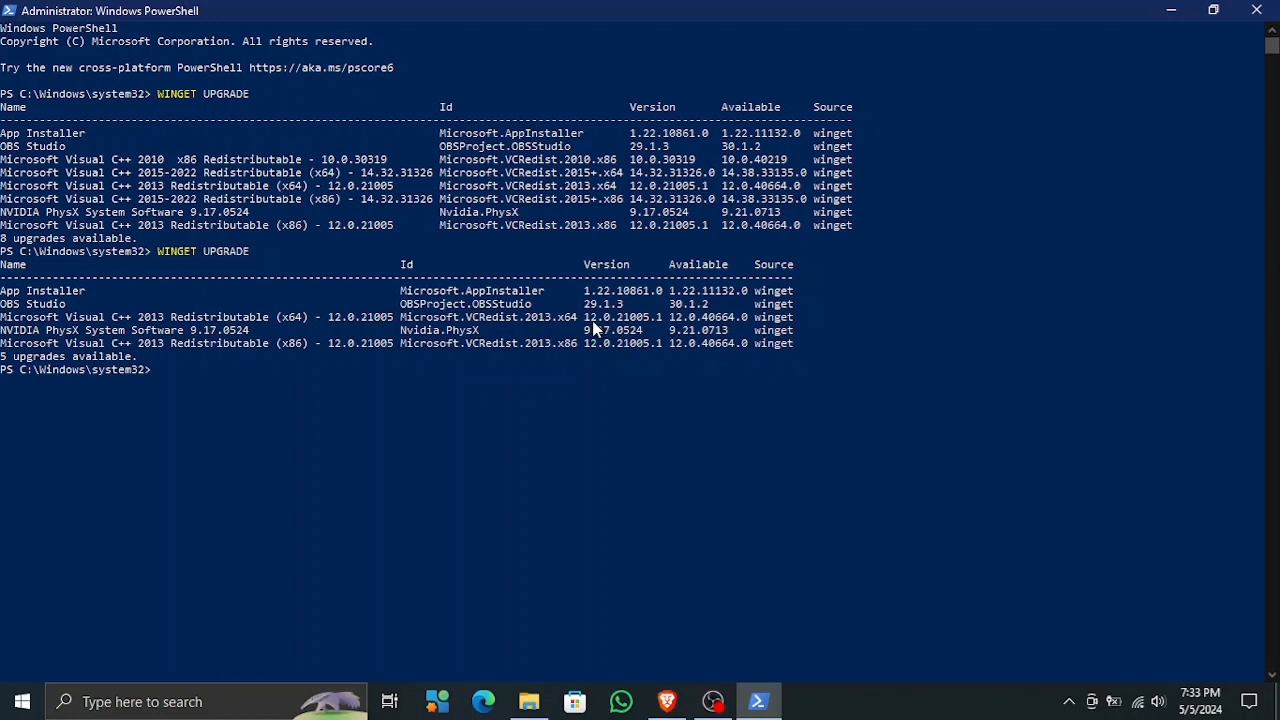
mouse_move(545, 327)
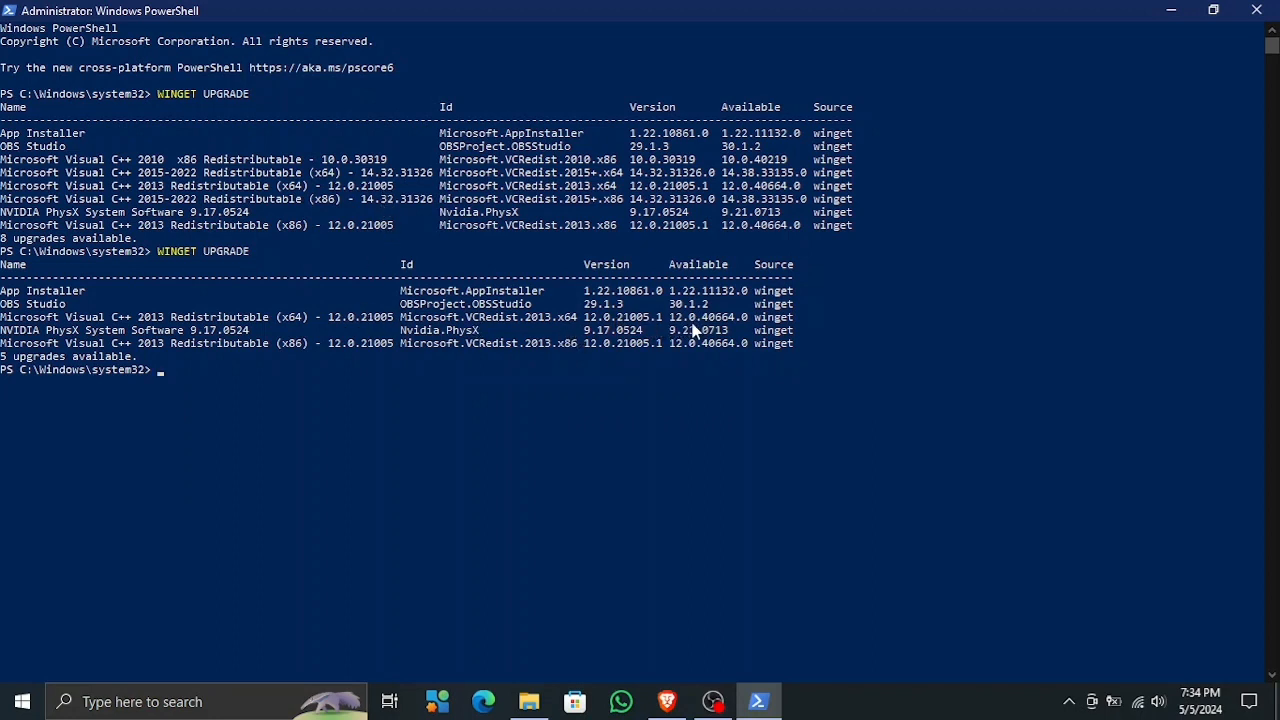
mouse_move(228, 360)
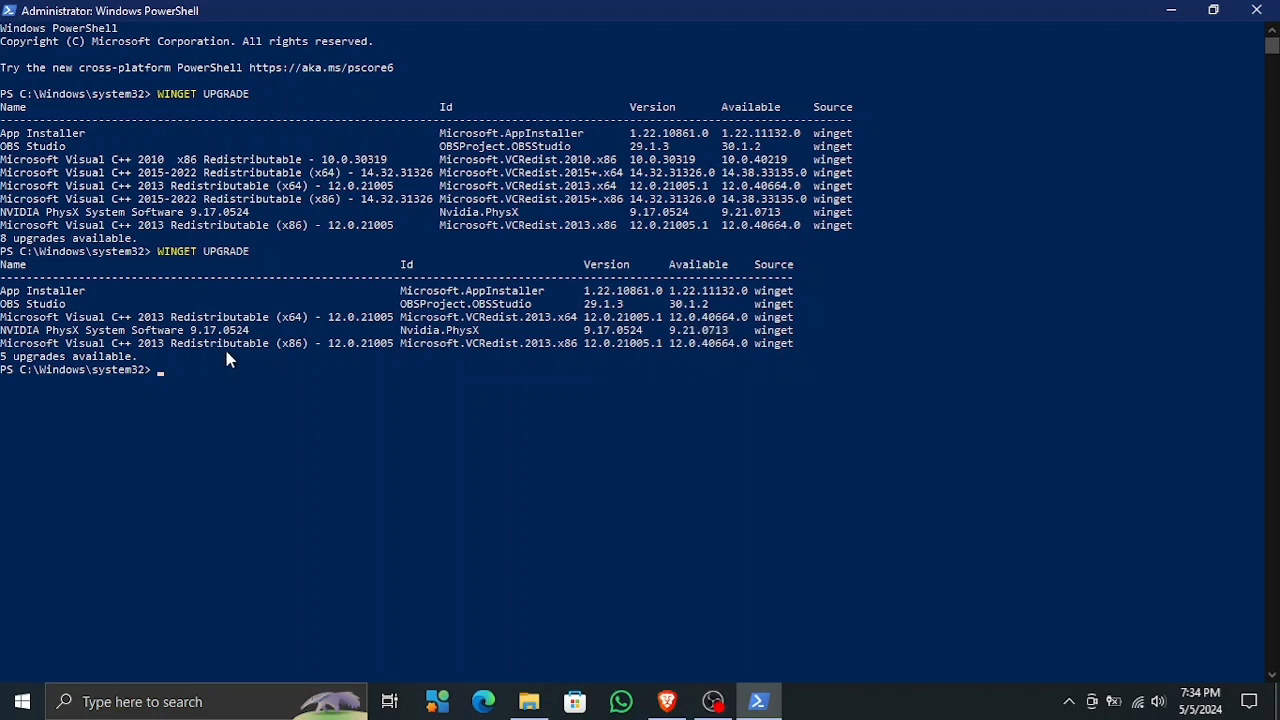
mouse_move(462, 419)
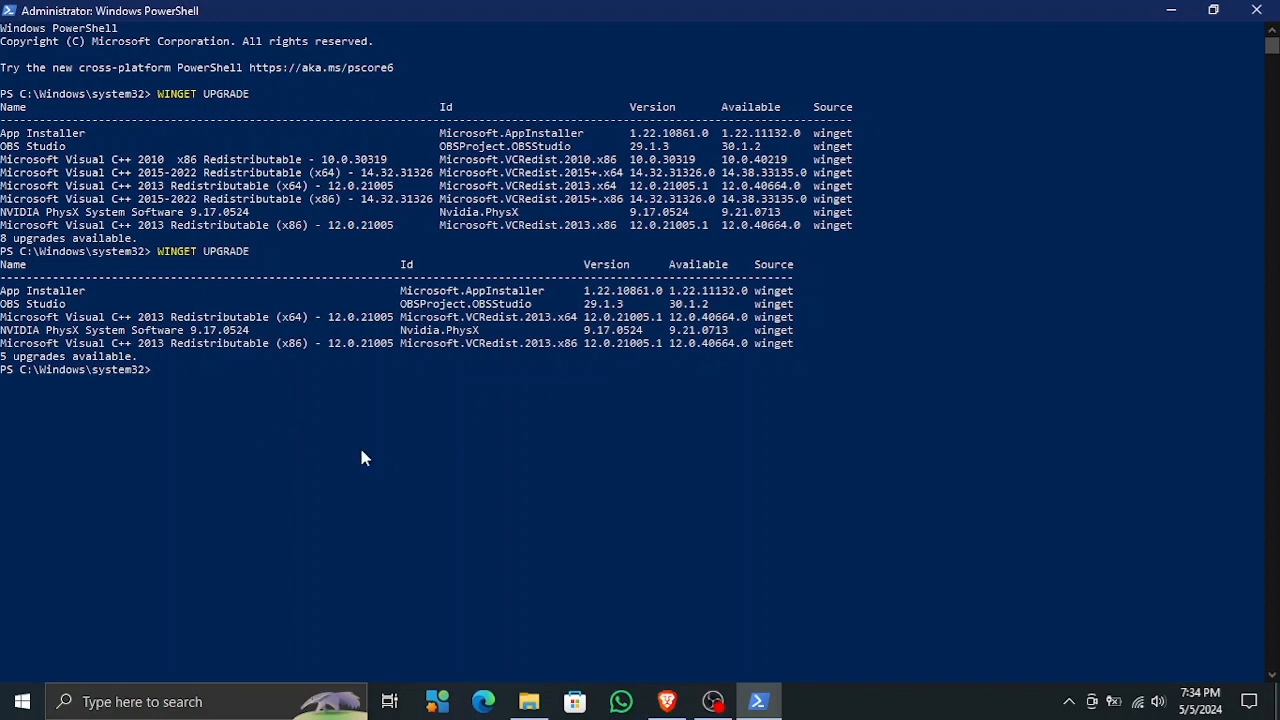
Step: Run 'winget upgrade Microsoft.VCRedist.2013.x64' and select the 2013 x86 package Id
text(WINGET UPGRADE)
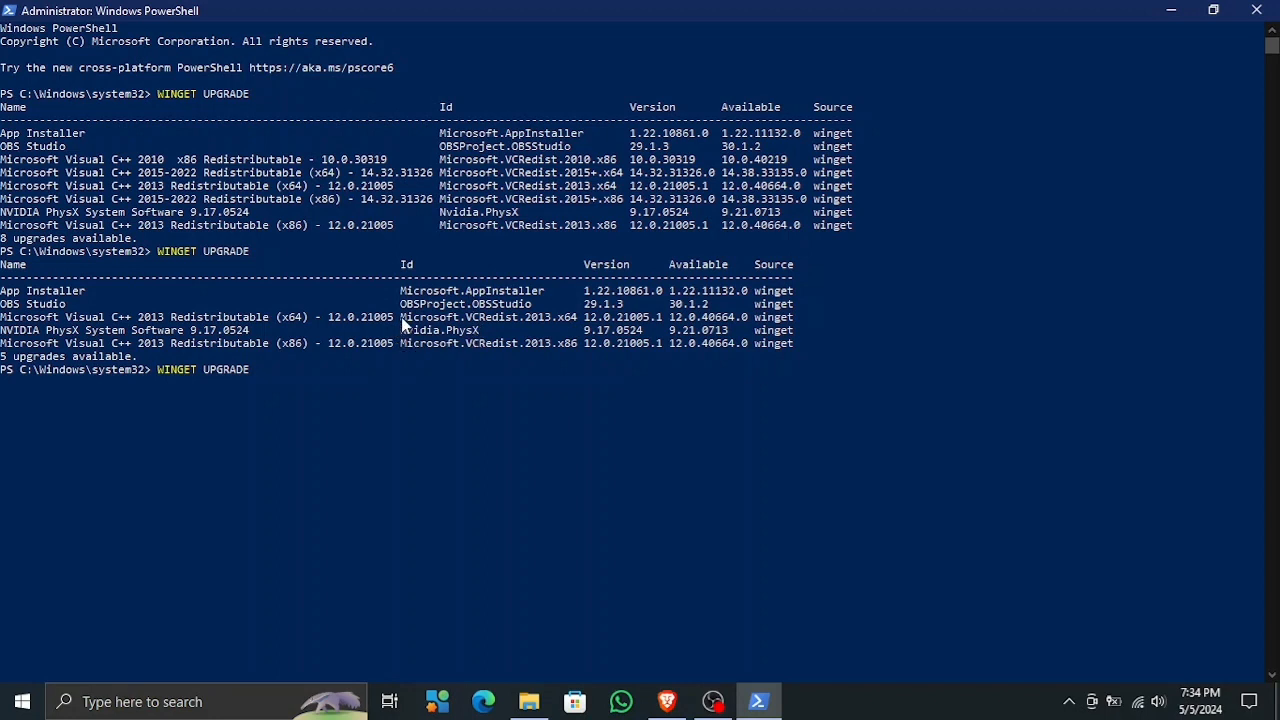
click(585, 323)
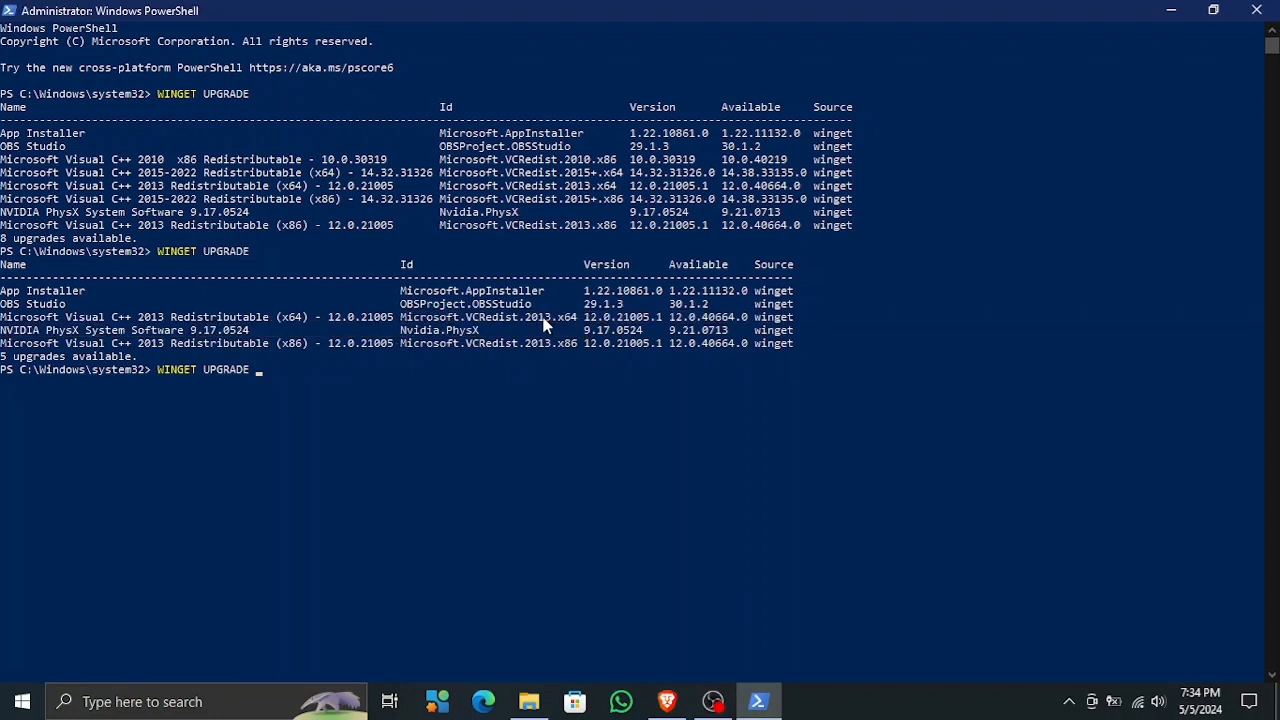
text(Microsoft.VCRedist.2013.x64)
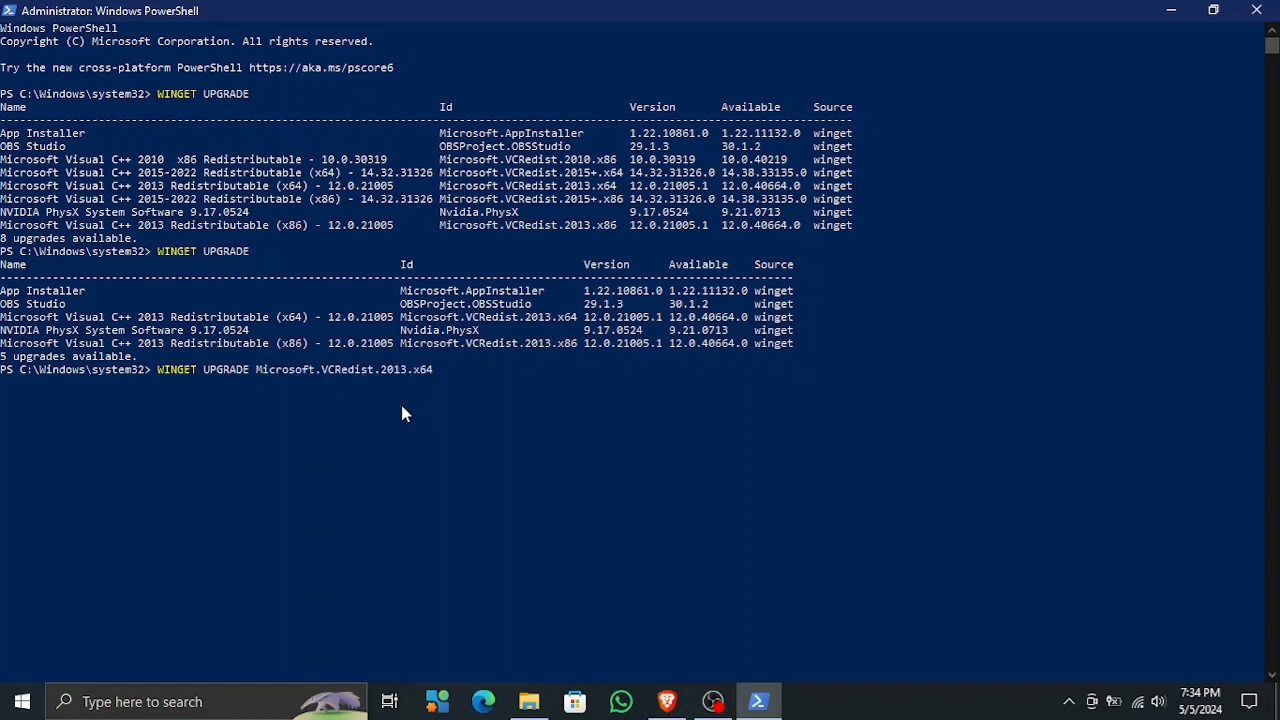
key(Return)
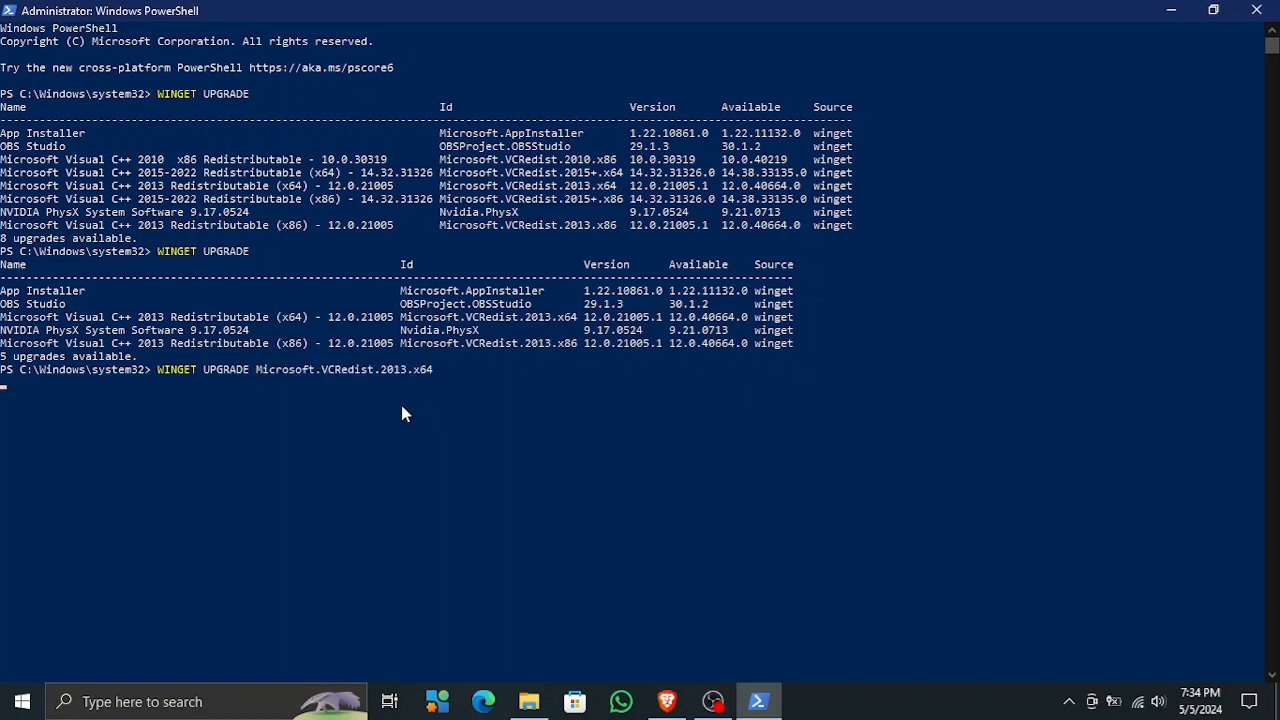
key(Return)
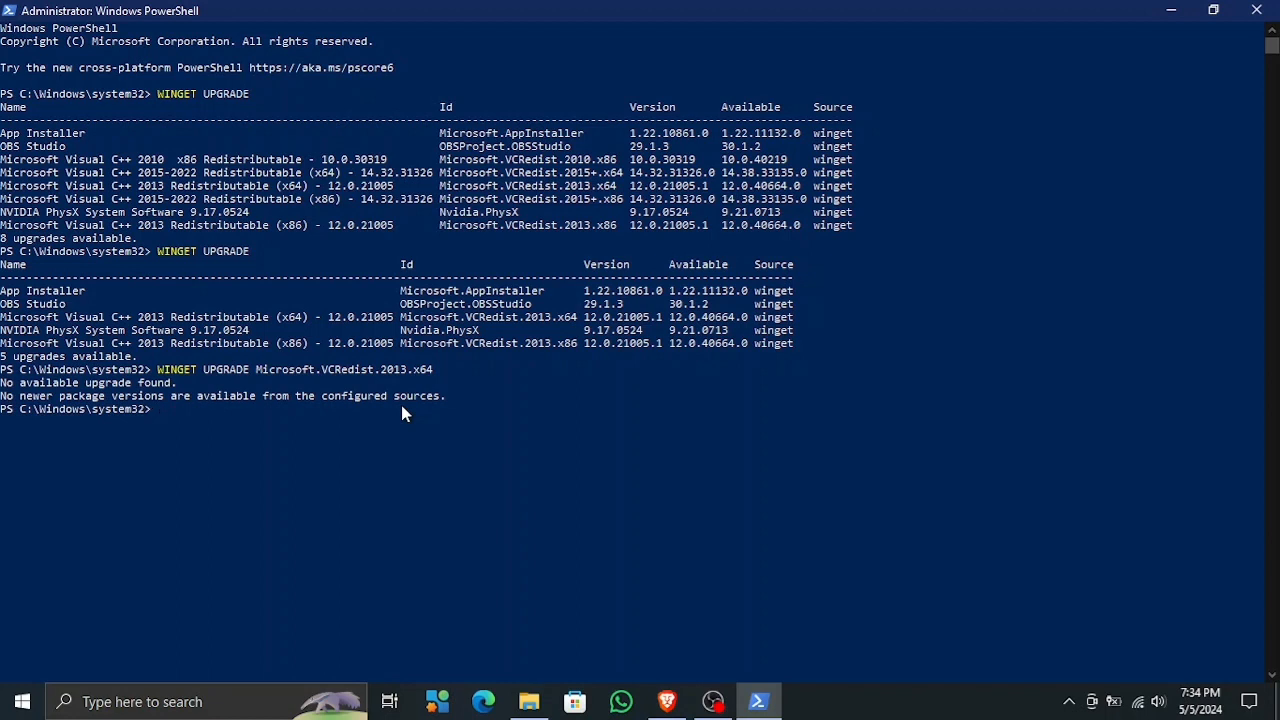
mouse_move(358, 363)
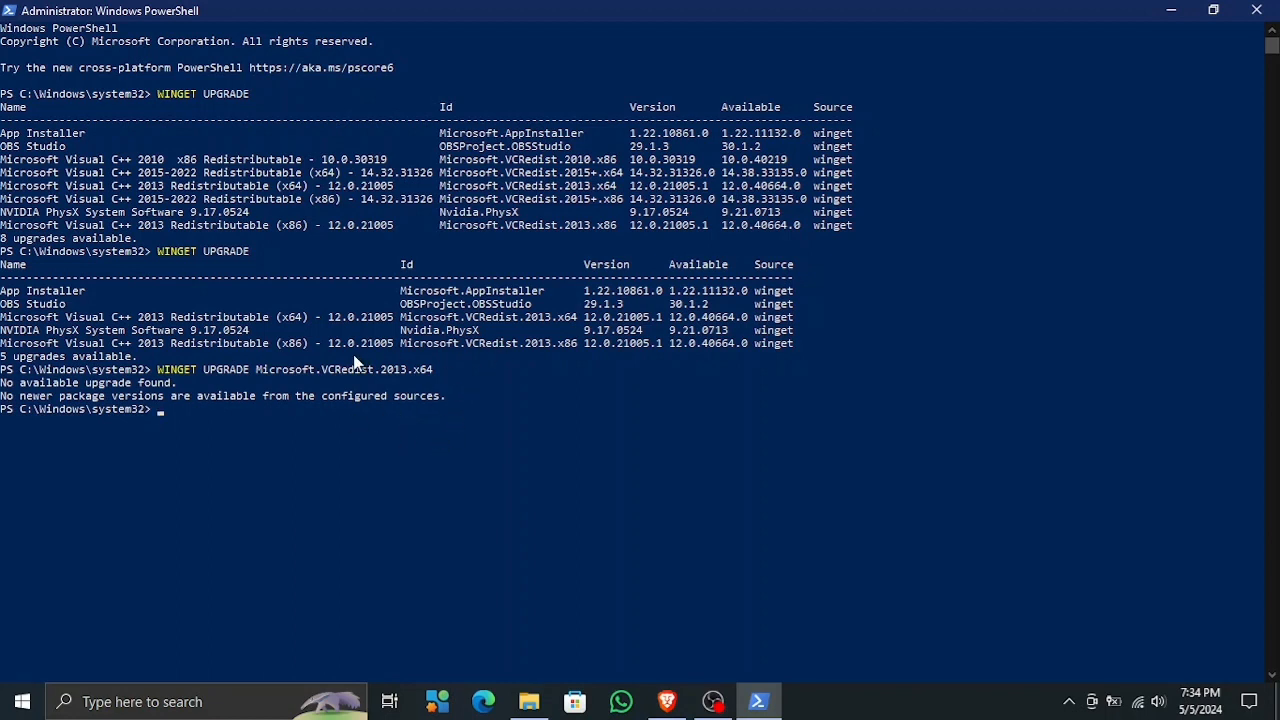
mouse_move(417, 485)
text(WINGET UPGRADE)
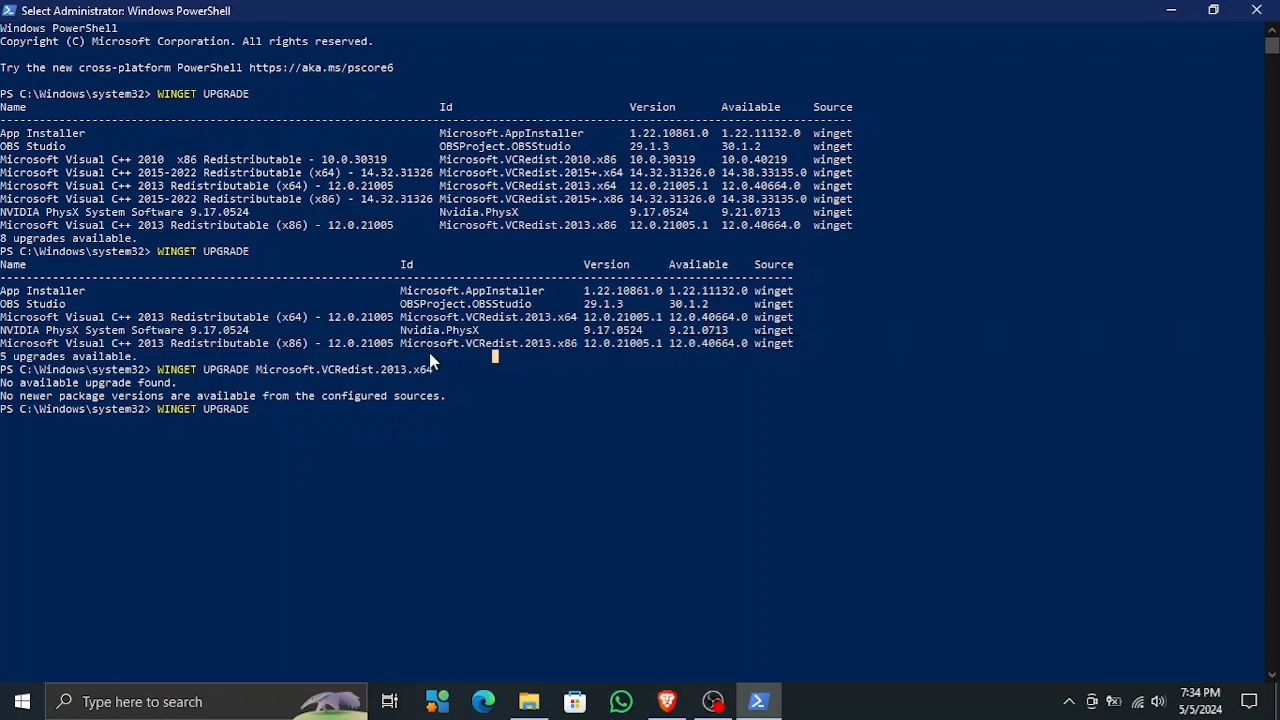
double_click(490, 343)
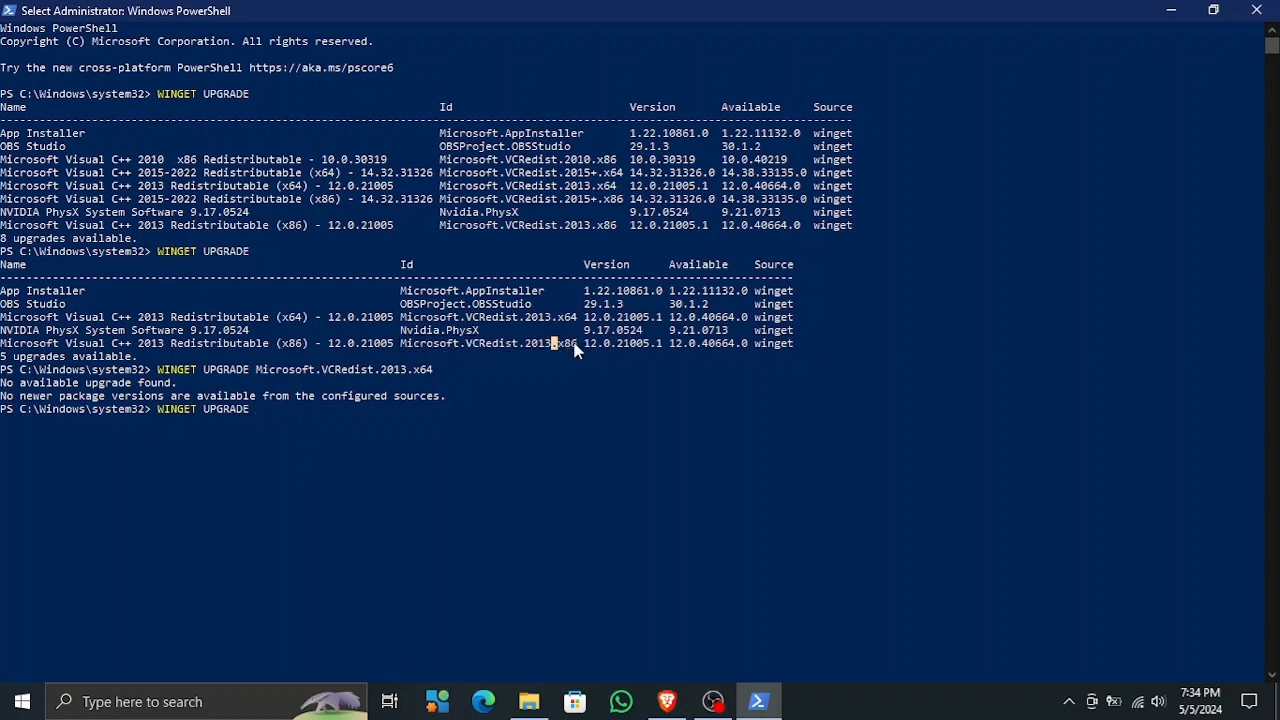
double_click(487, 343)
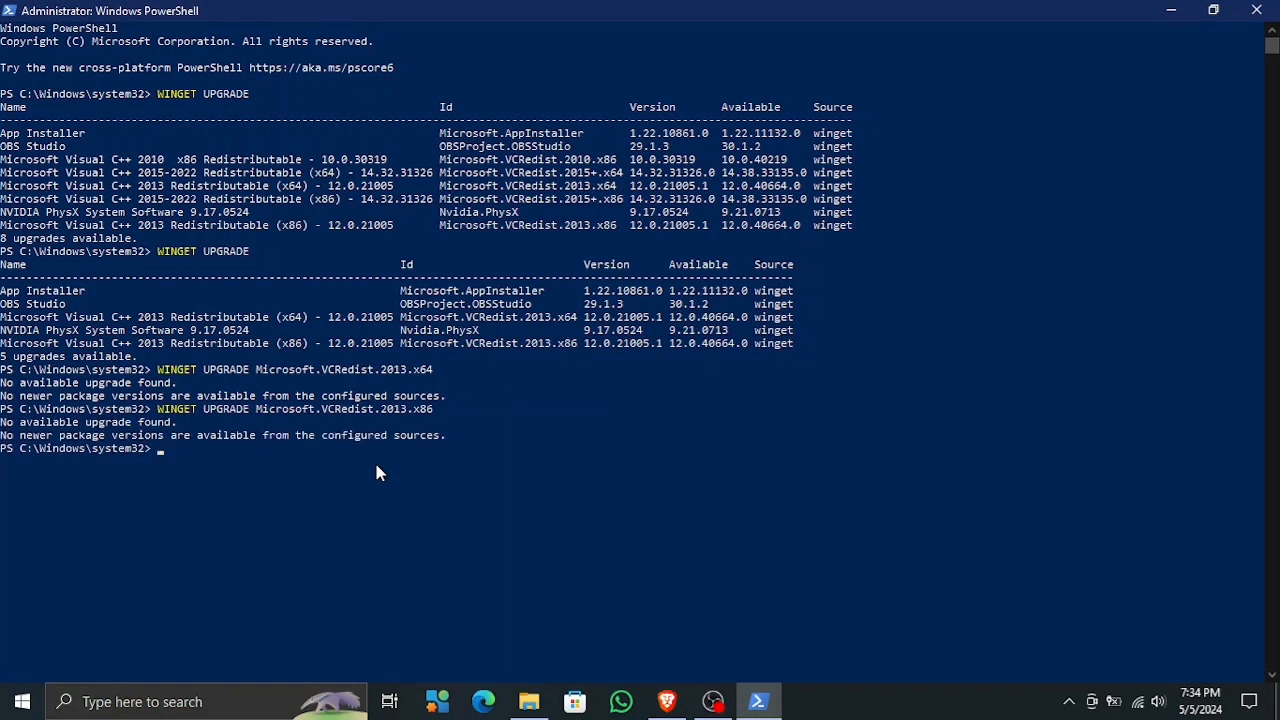
mouse_move(390, 483)
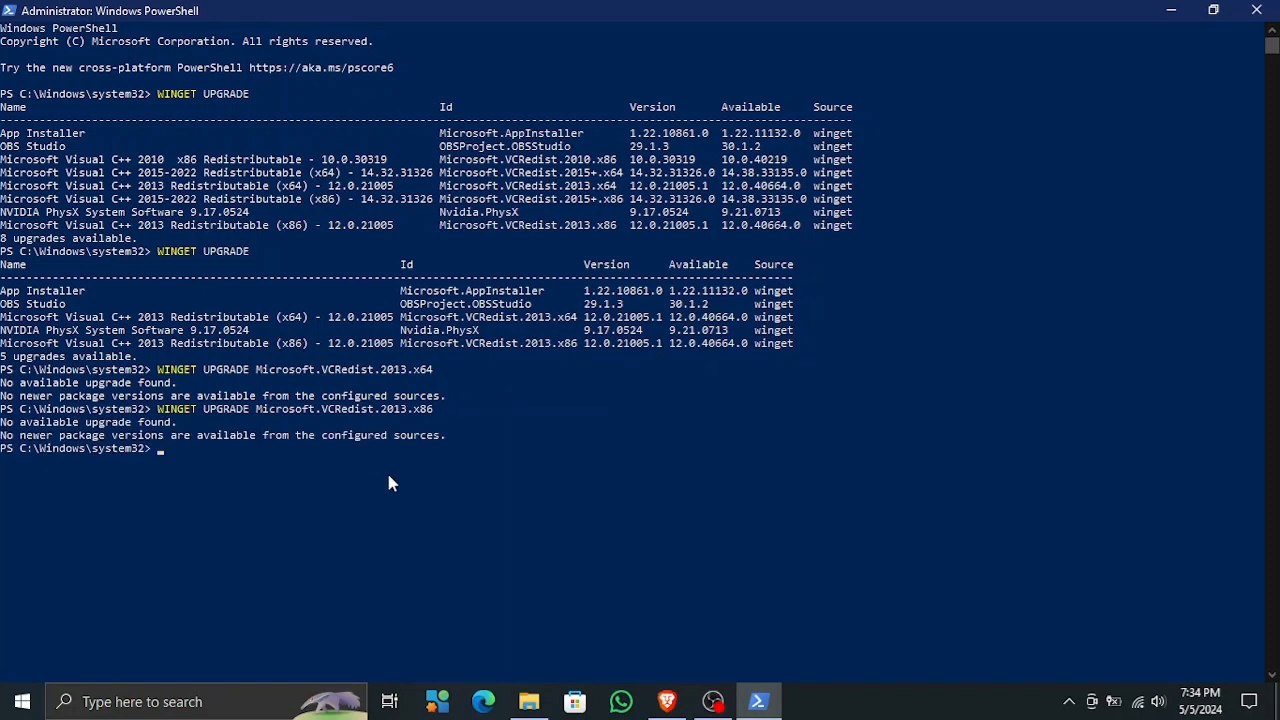
Step: Rerun 'winget upgrade', still showing five upgrades, and begin typing 'cls'
text(WINGET UPGRADE)
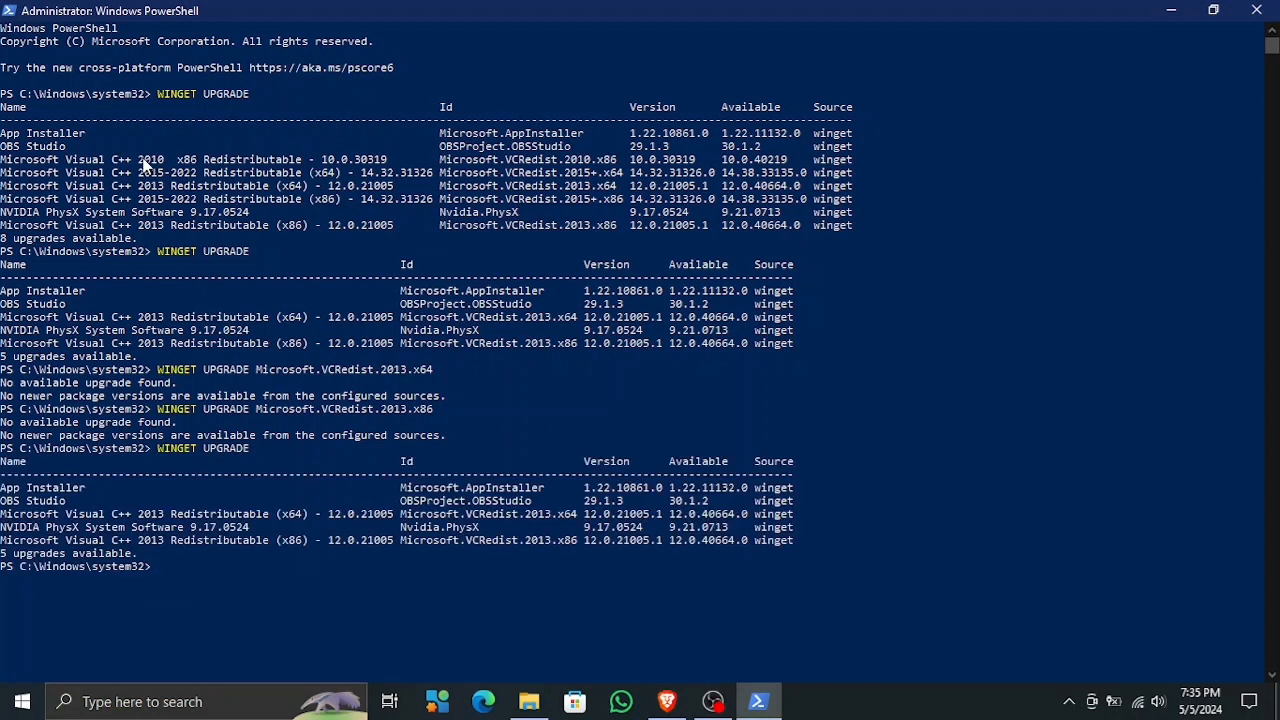
mouse_move(528, 391)
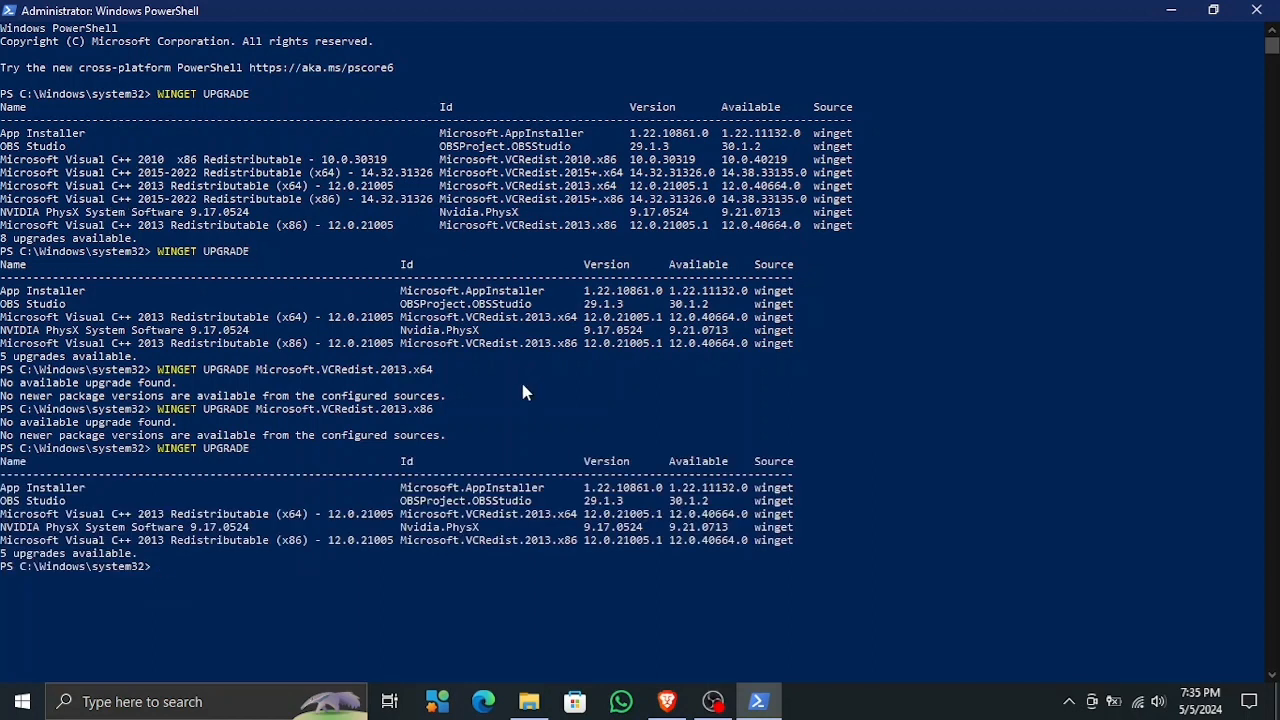
text(CL)
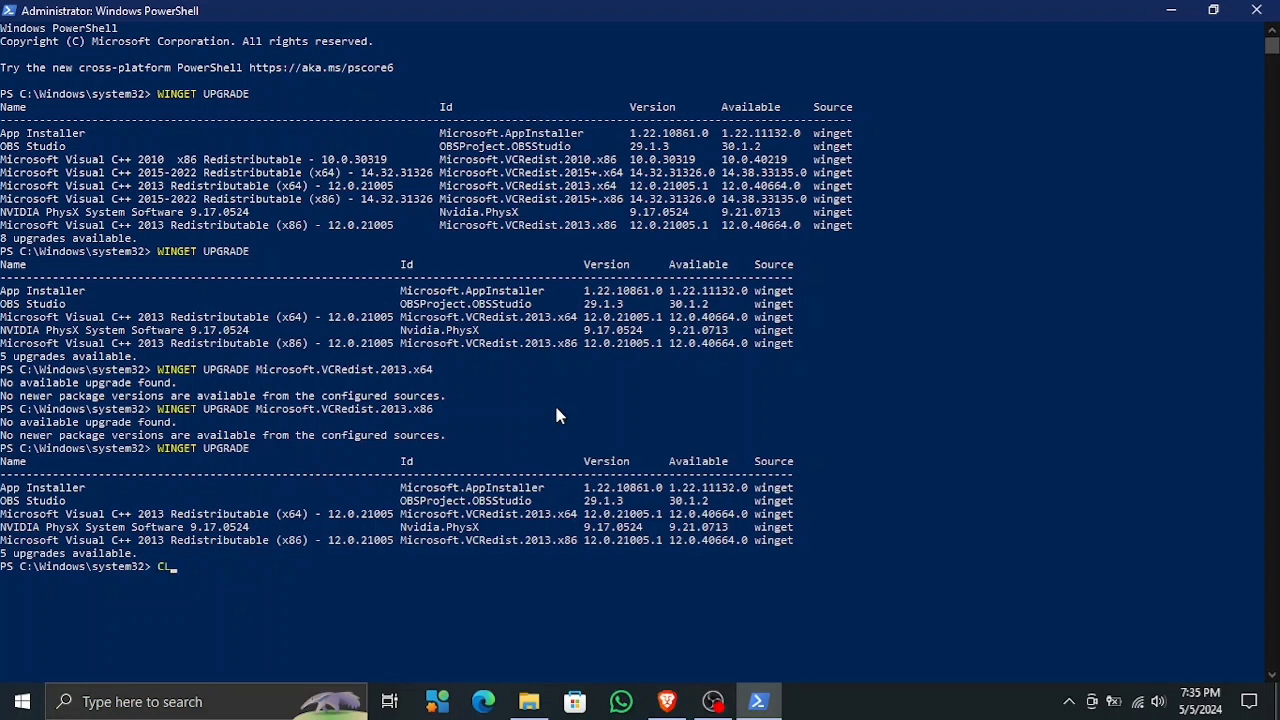